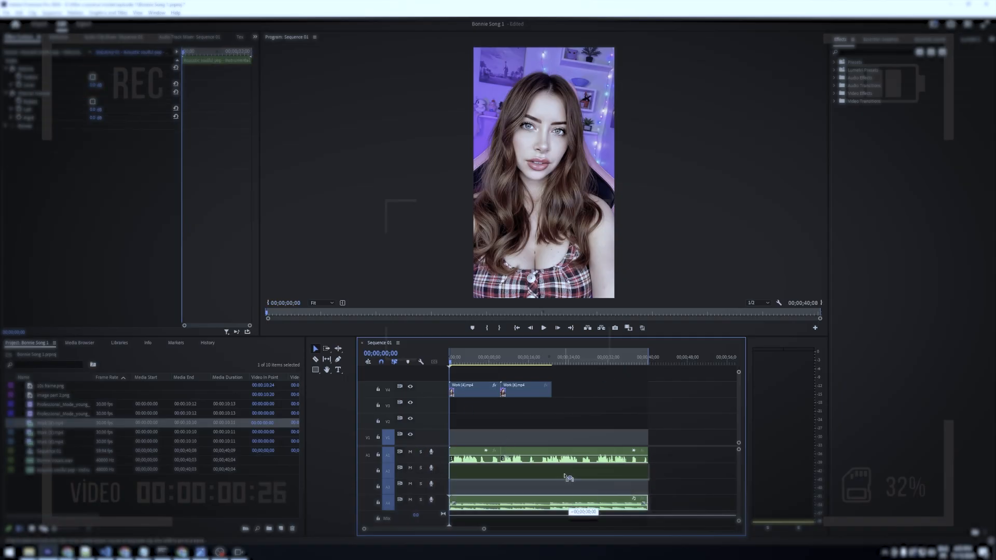
Play Sequence 01 in the Program Monitor to preview the lip-synced singing edit
left_click(543, 328)
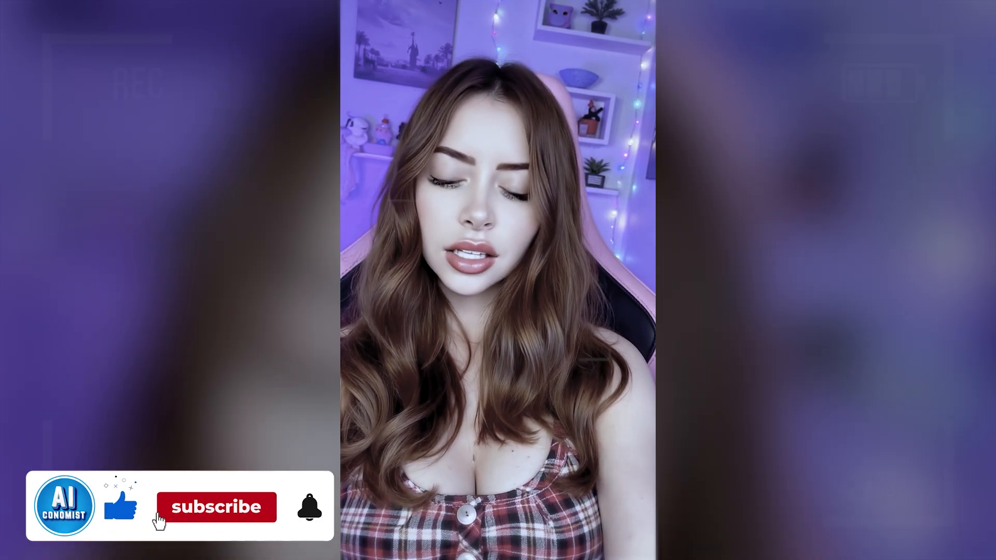
left_click(216, 507)
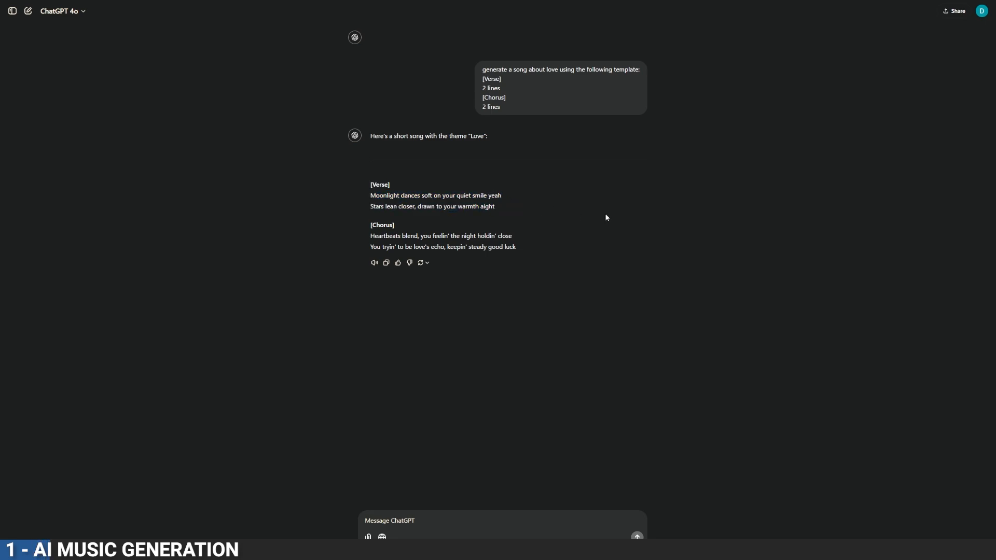
mouse_move(595, 221)
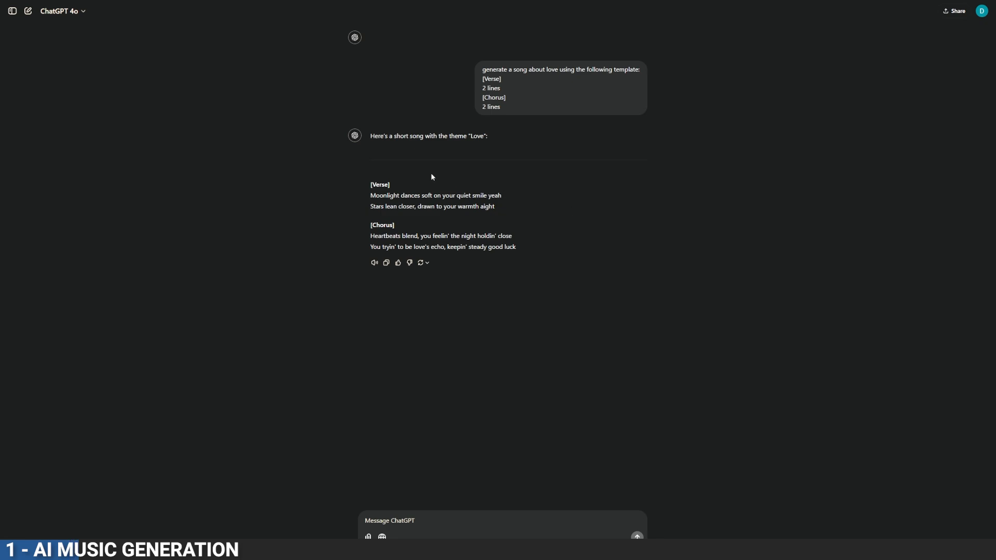
Select the generated Verse and Chorus lyrics and copy them
left_click_drag(371, 185, 515, 247)
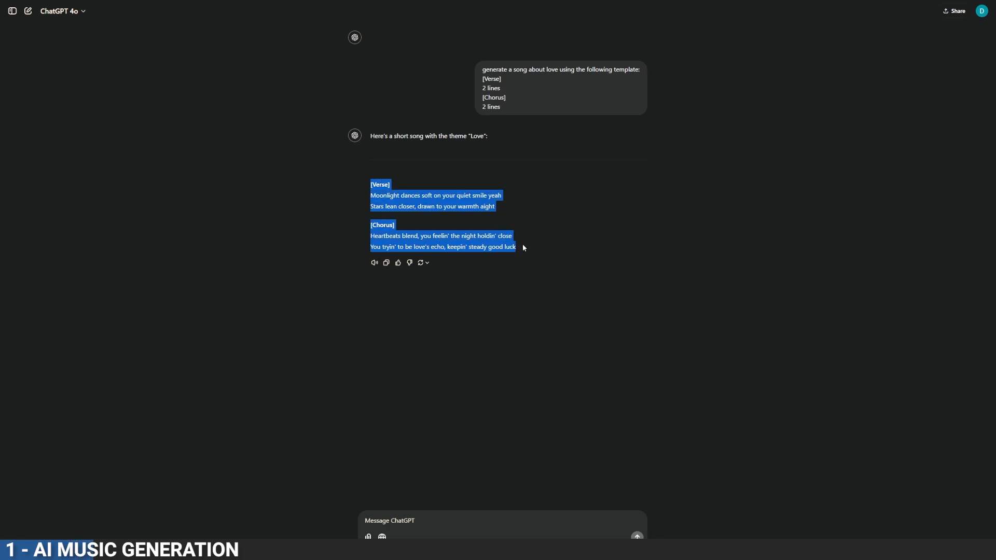
right_click(522, 247)
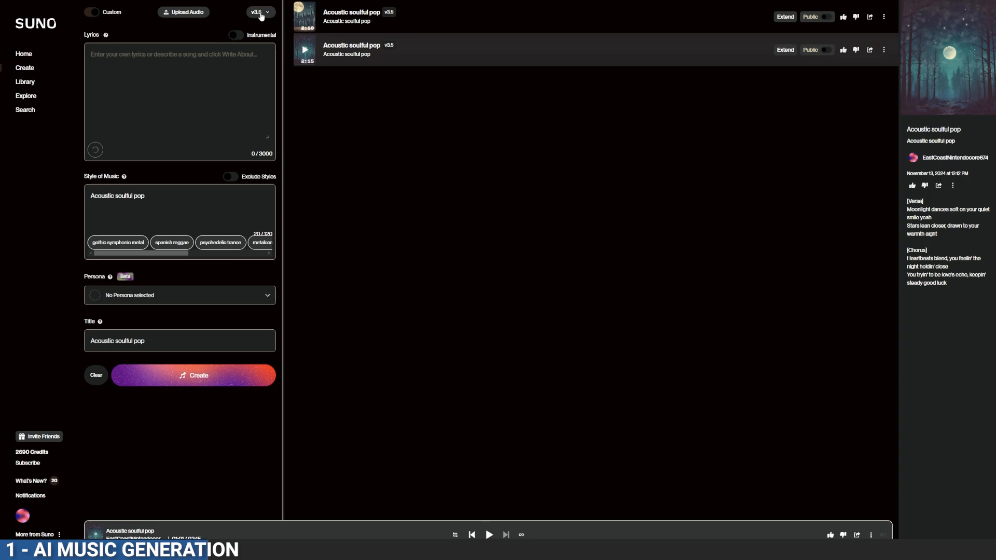
Keep the v3.5 model and title the song 'Acoustic soulful pop'
left_click(258, 12)
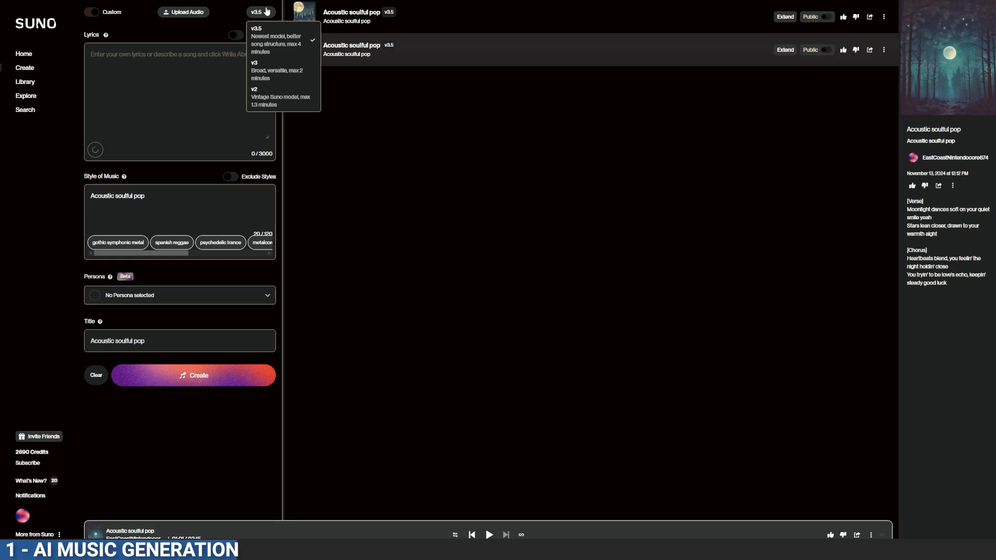
left_click(256, 11)
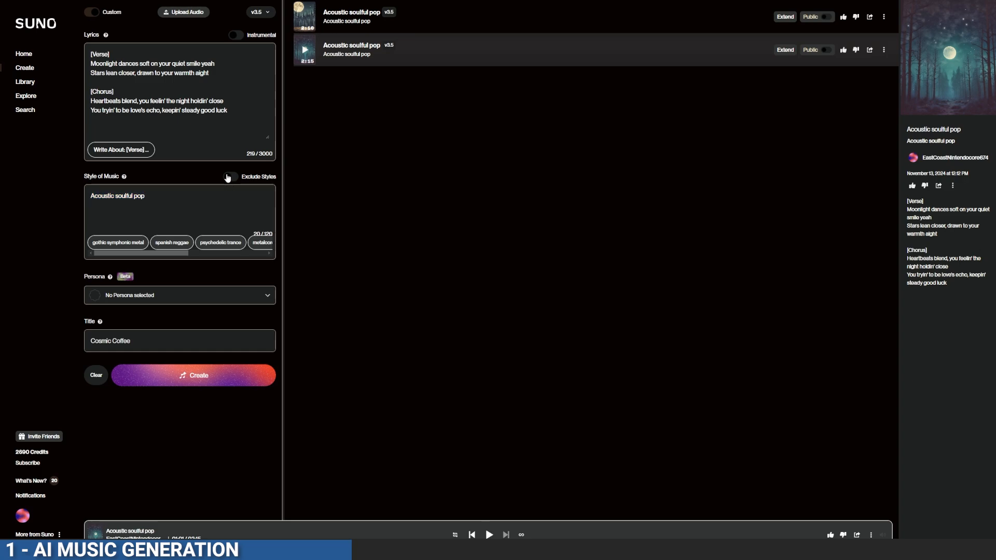
type("Acoustic soulful pop")
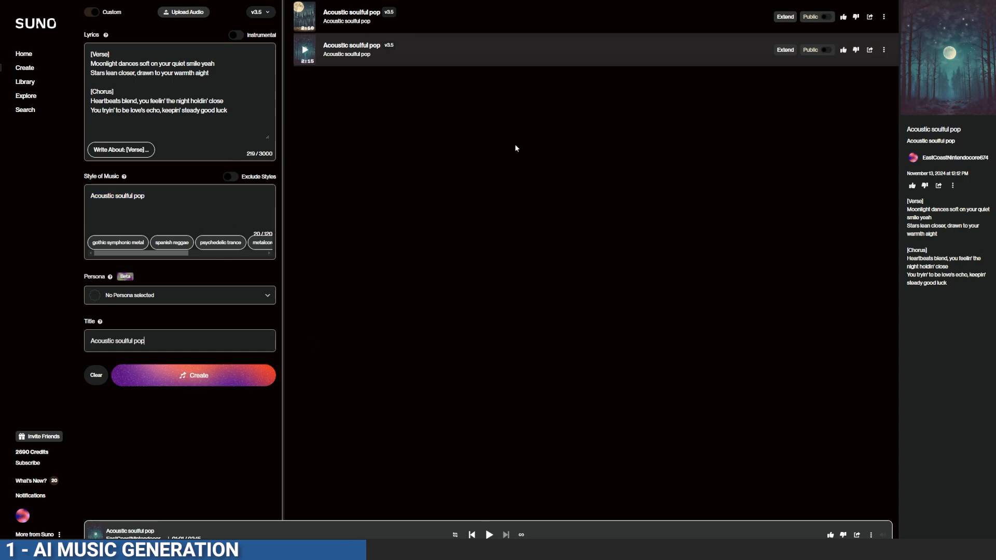
Play the generated Acoustic soulful pop track in the bottom player
left_click(303, 15)
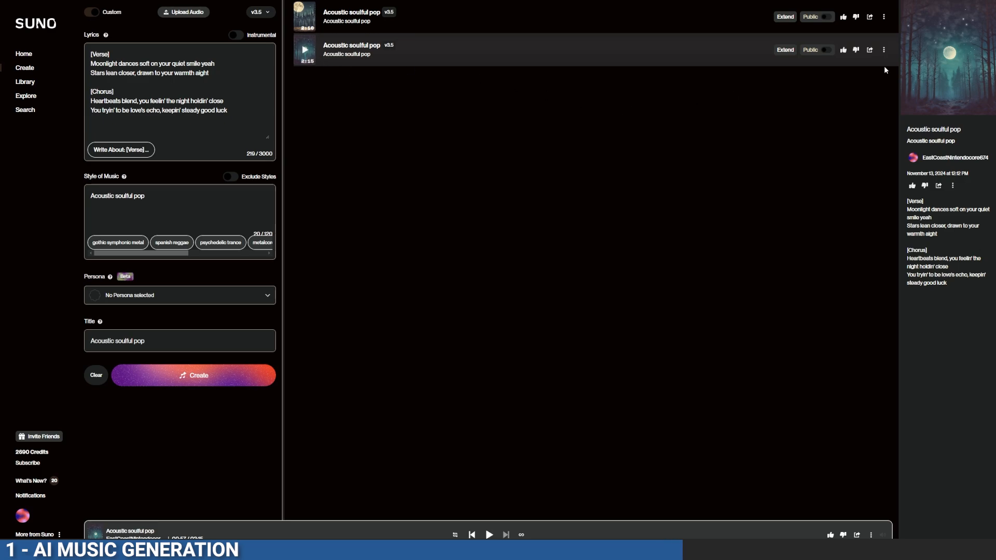
Crop the song to about 40 seconds, then request Vocals and Instrumental stems
left_click(883, 50)
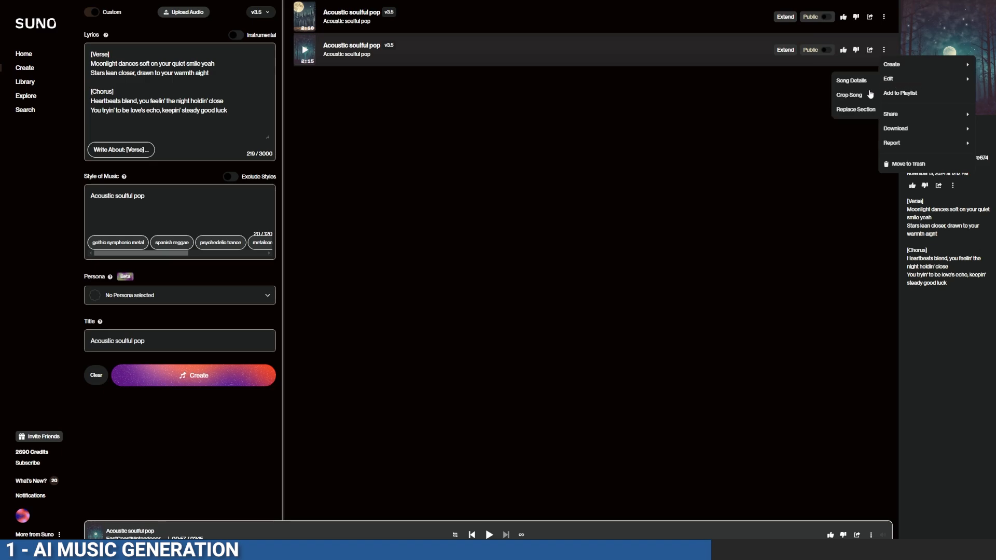
left_click(849, 94)
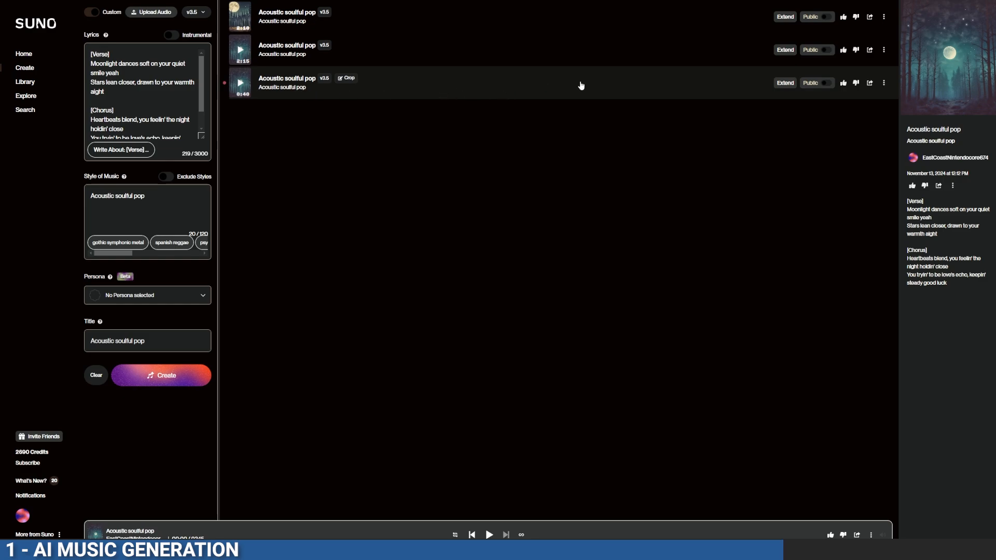
left_click(884, 83)
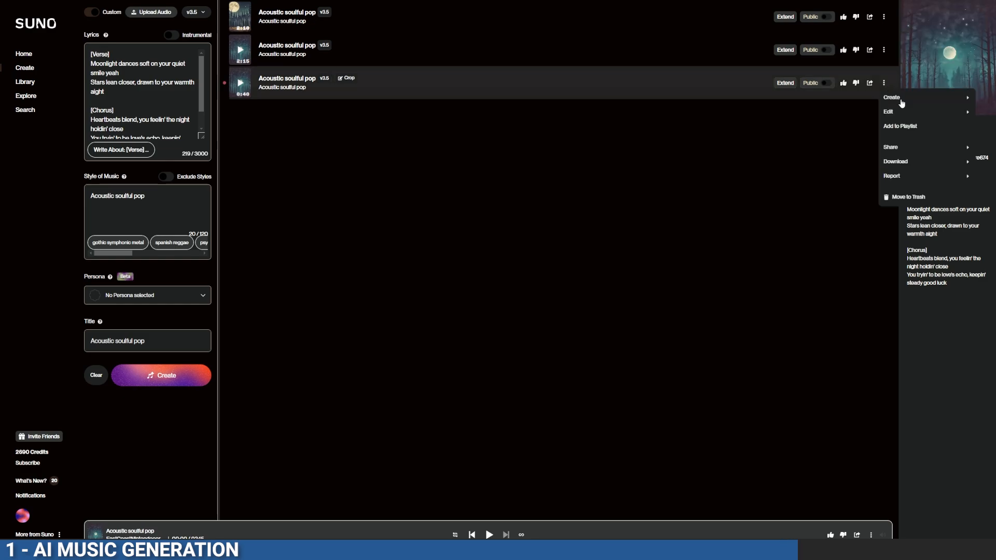
mouse_move(891, 97)
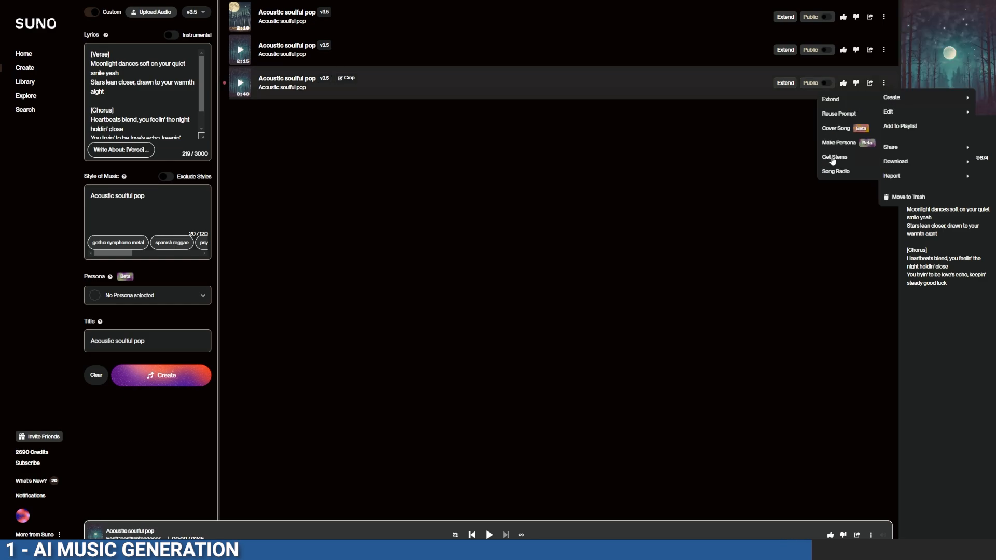
left_click(834, 156)
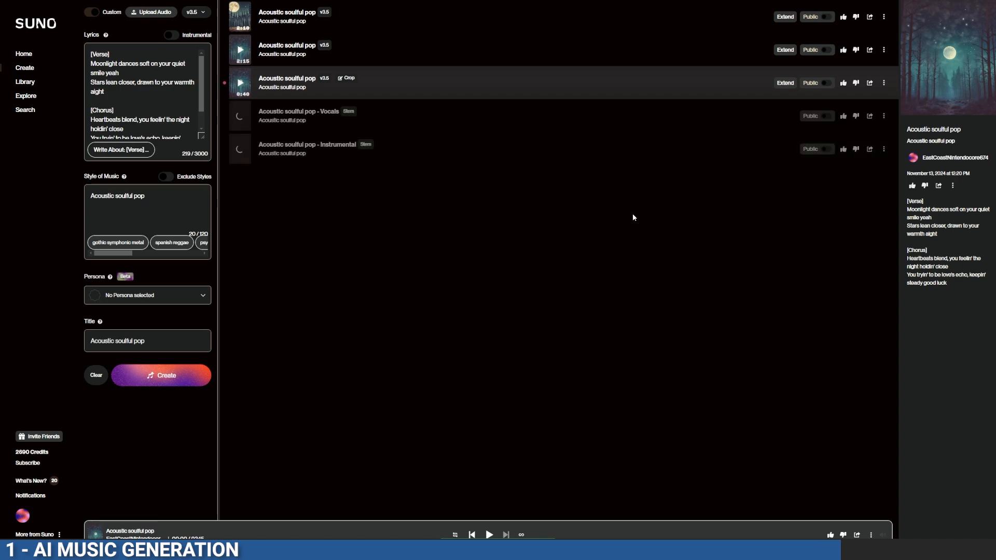
left_click(240, 116)
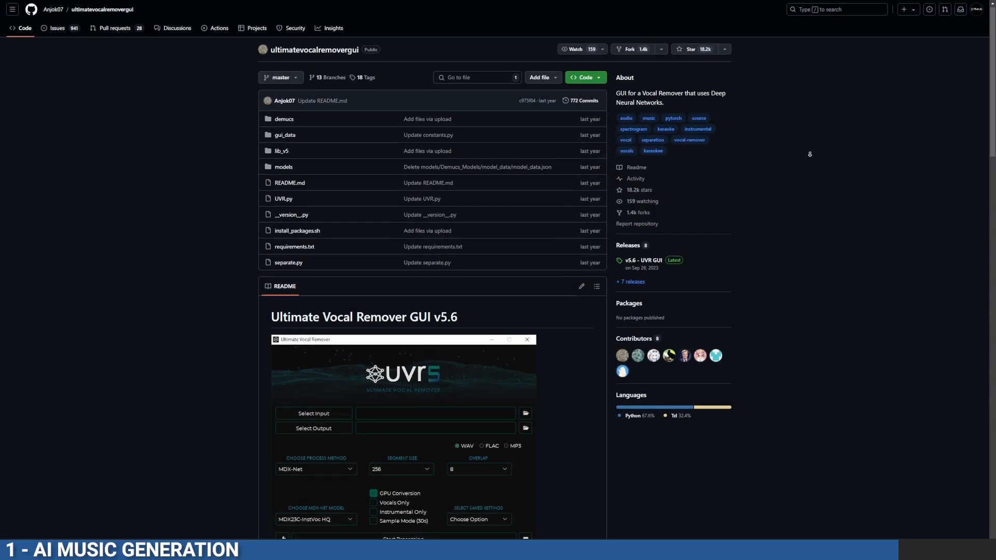
Scroll the Ultimate Vocal Remover README down to its Installation section
scroll("down", 3)
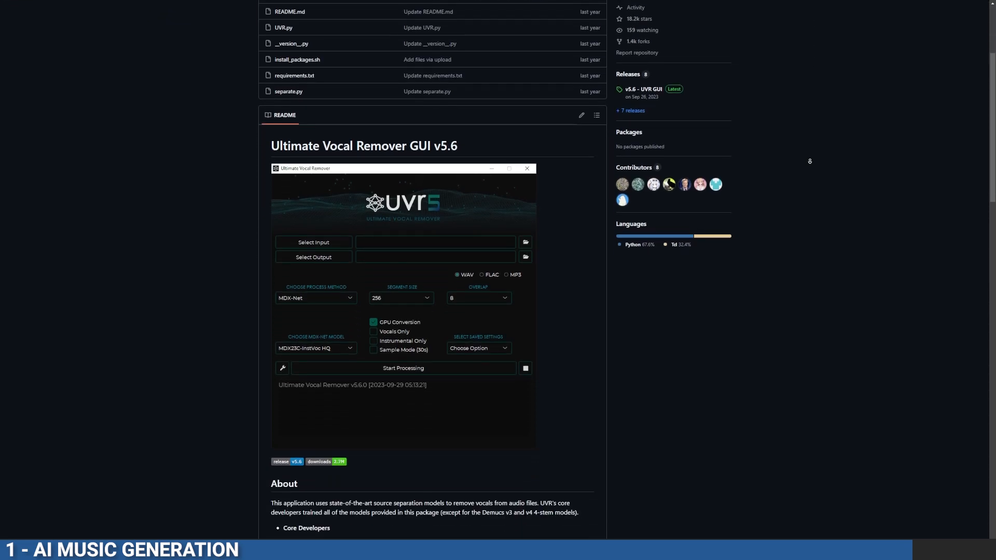
scroll("down", 3)
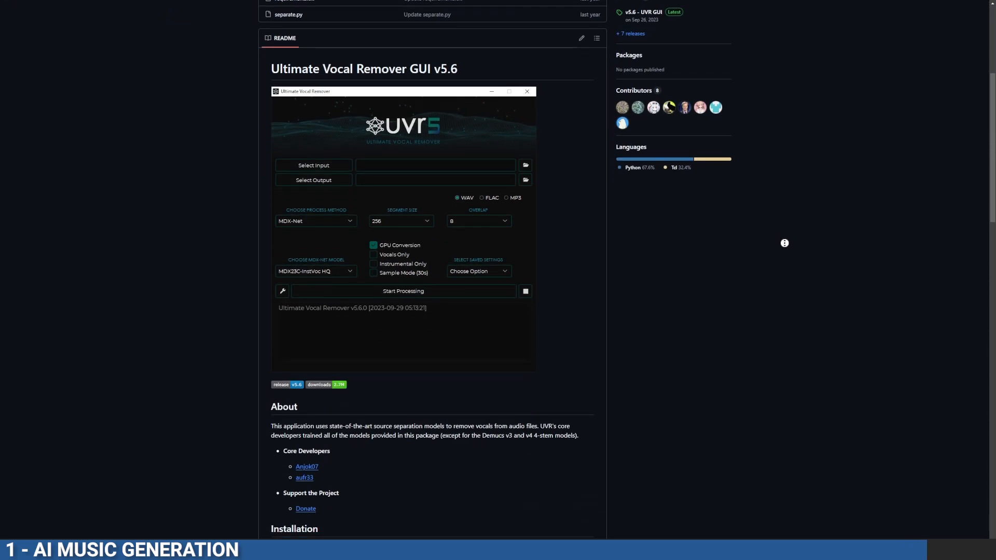
scroll("down", 3)
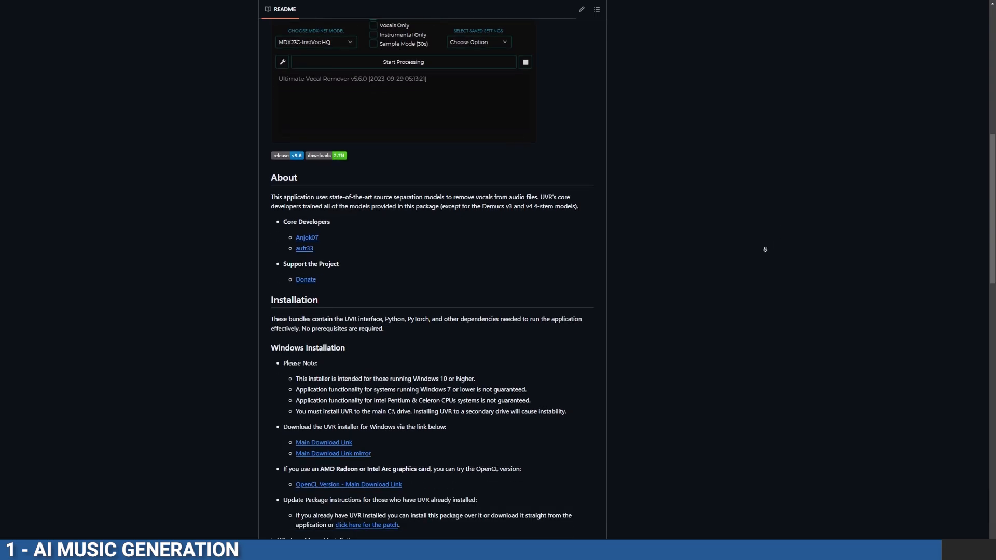
scroll("down", 3)
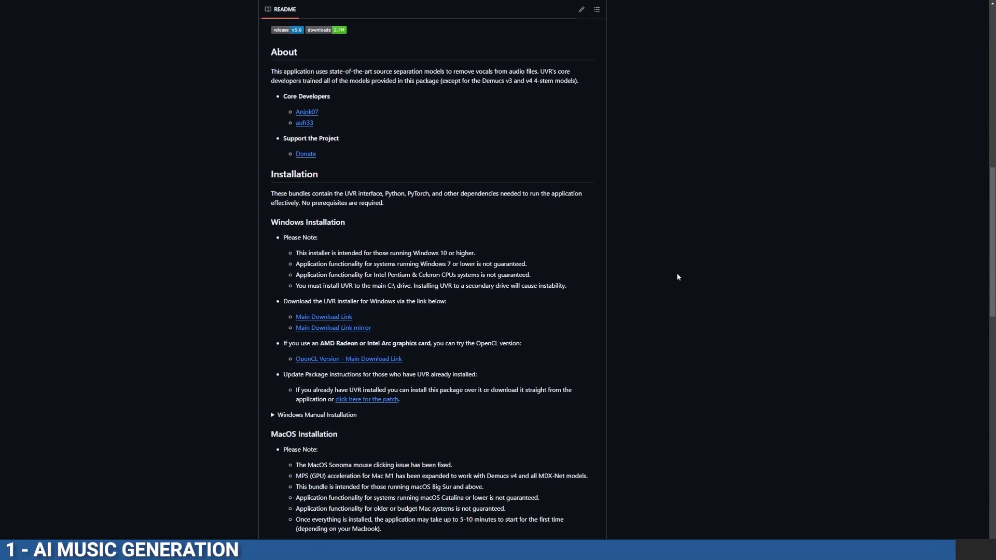
mouse_move(335, 320)
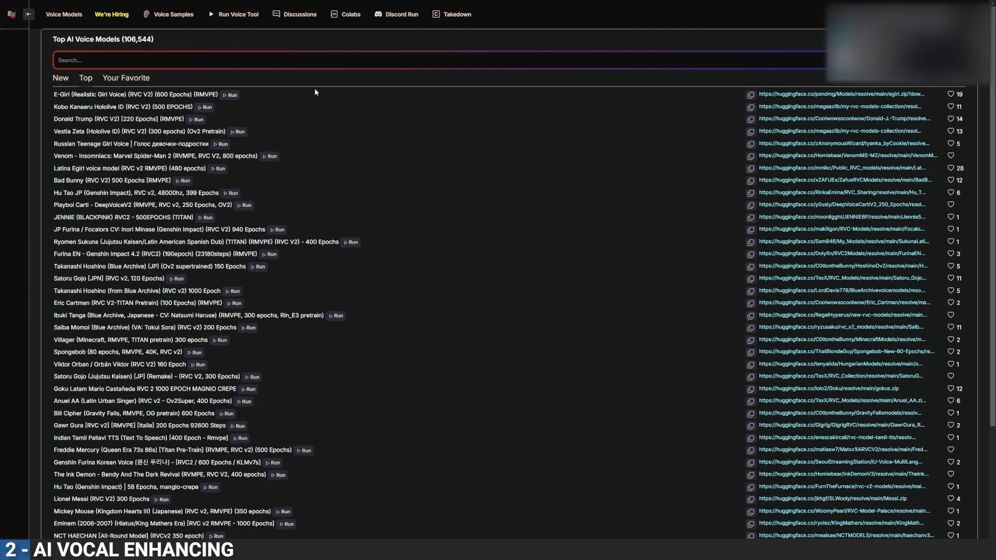
mouse_move(386, 132)
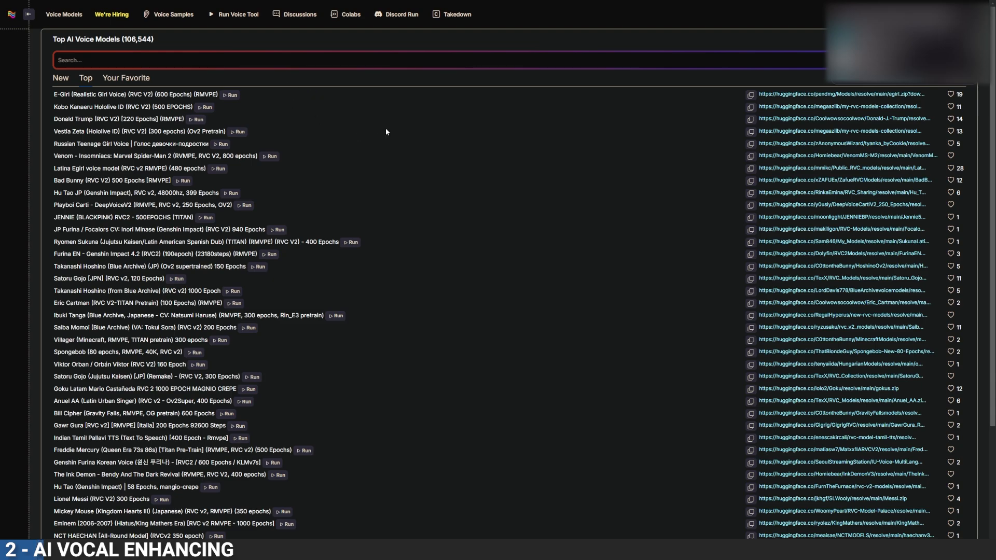
mouse_move(383, 132)
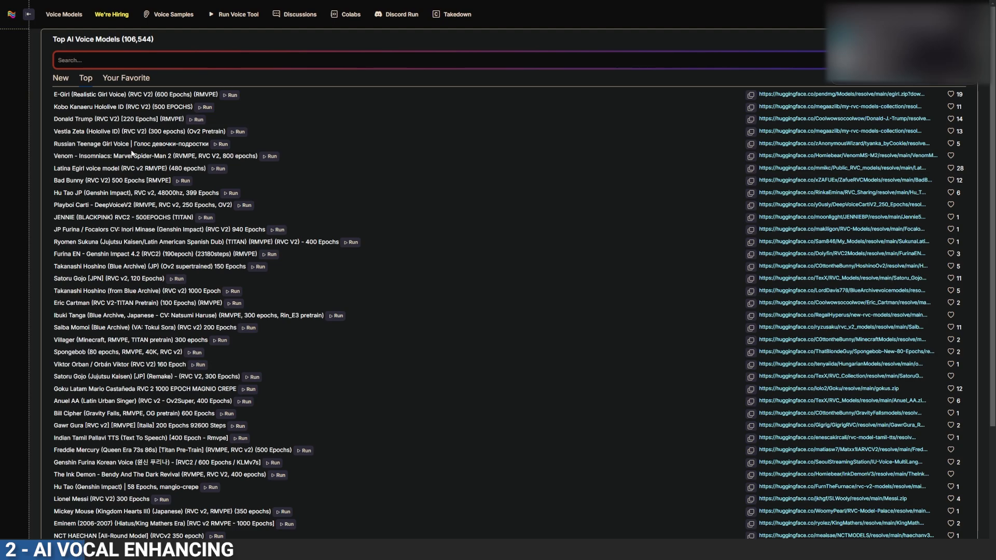
Browse the Top AI Voice Models list and return to it from the E-Girl model page
scroll("down", 3)
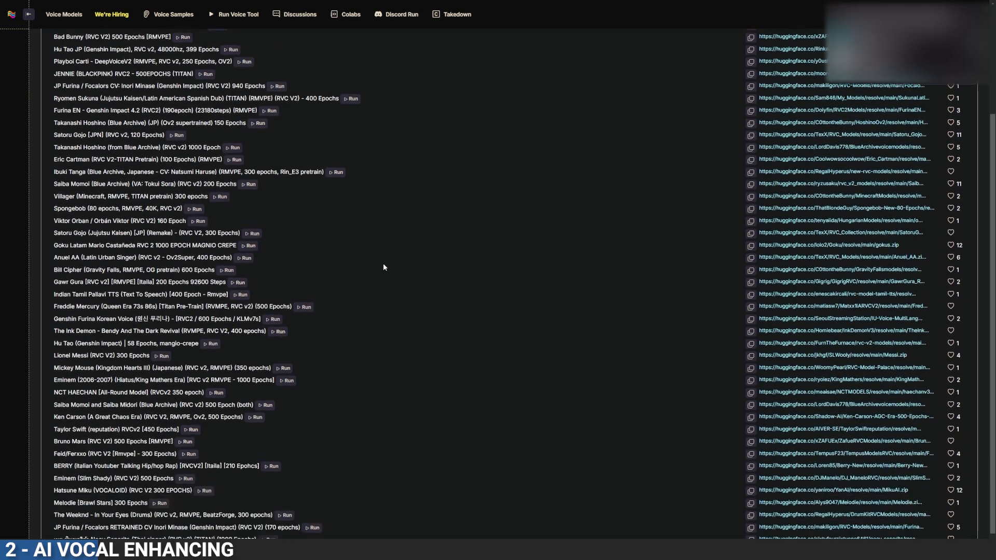
scroll("down", 3)
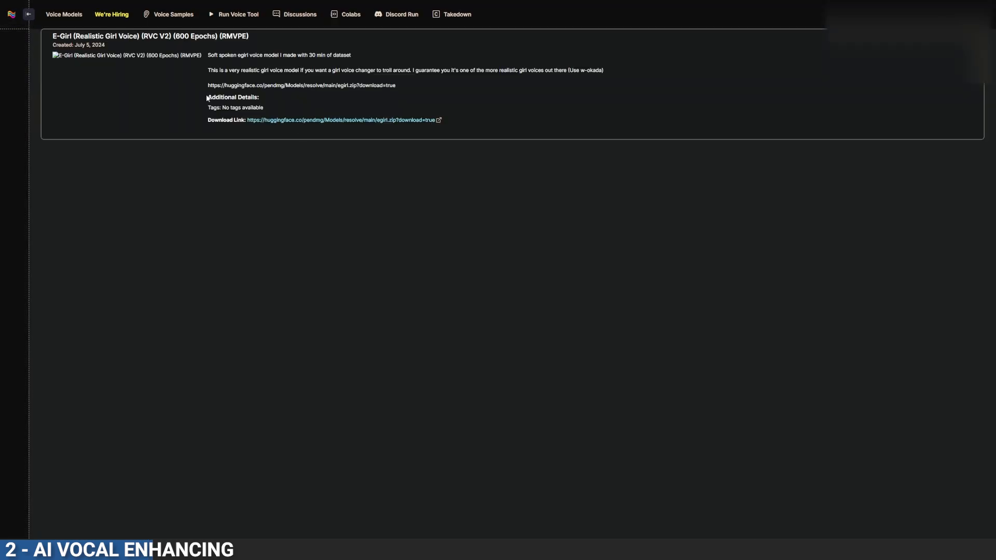
left_click(28, 13)
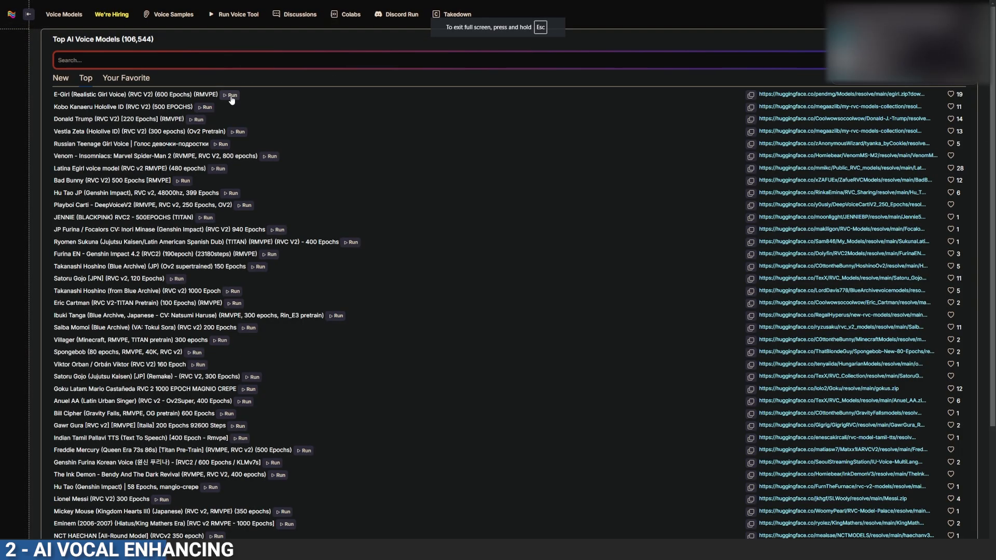
mouse_move(317, 86)
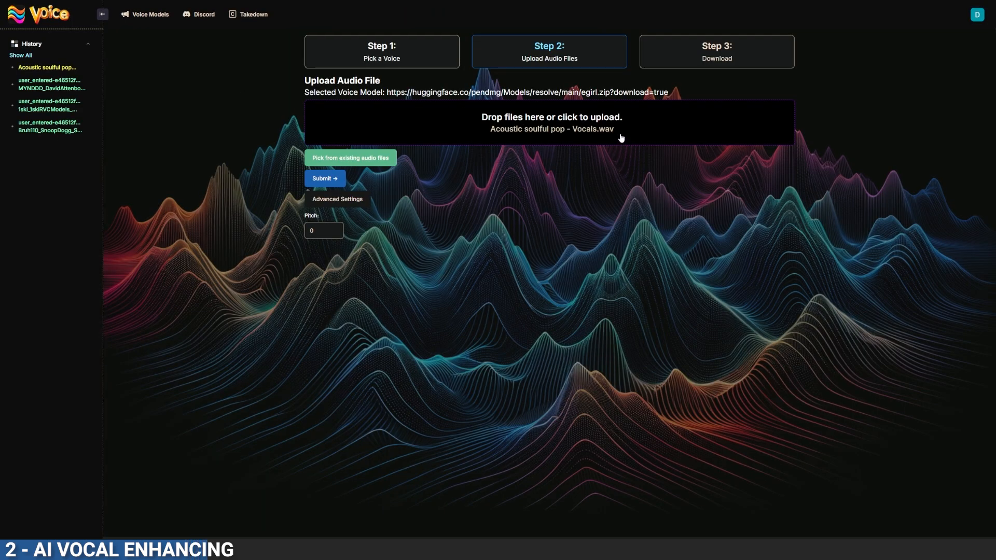
mouse_move(355, 184)
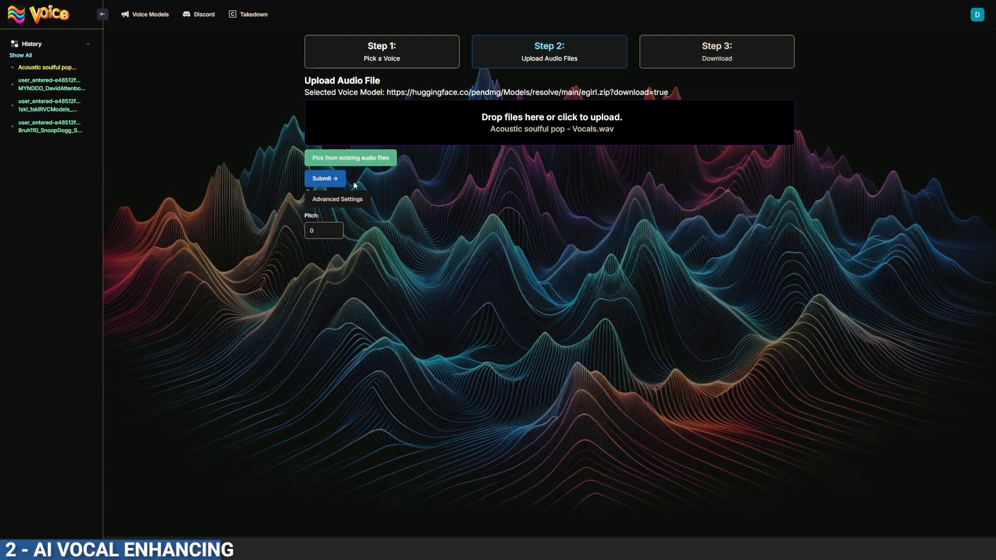
Submit the vocals for conversion with the E-Girl voice
left_click(323, 178)
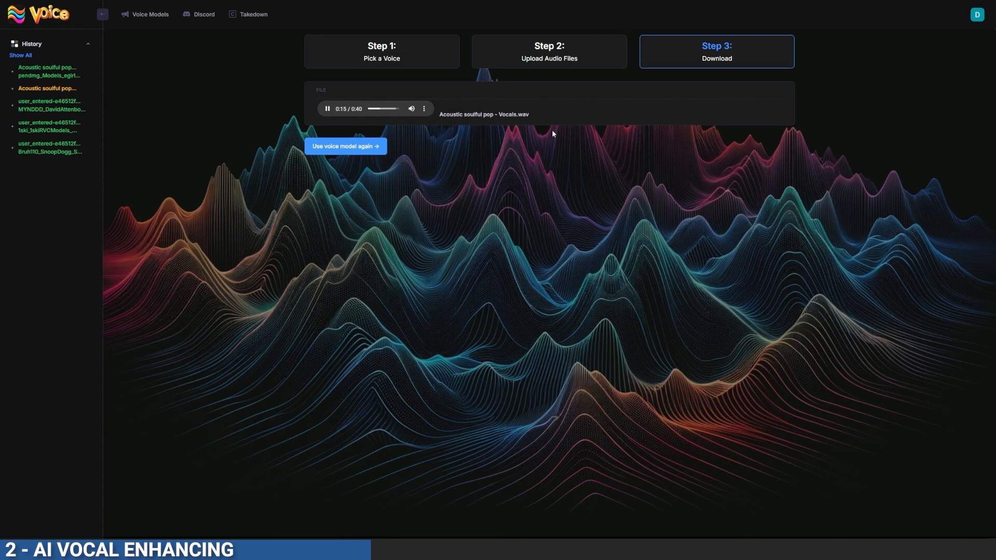
mouse_move(469, 91)
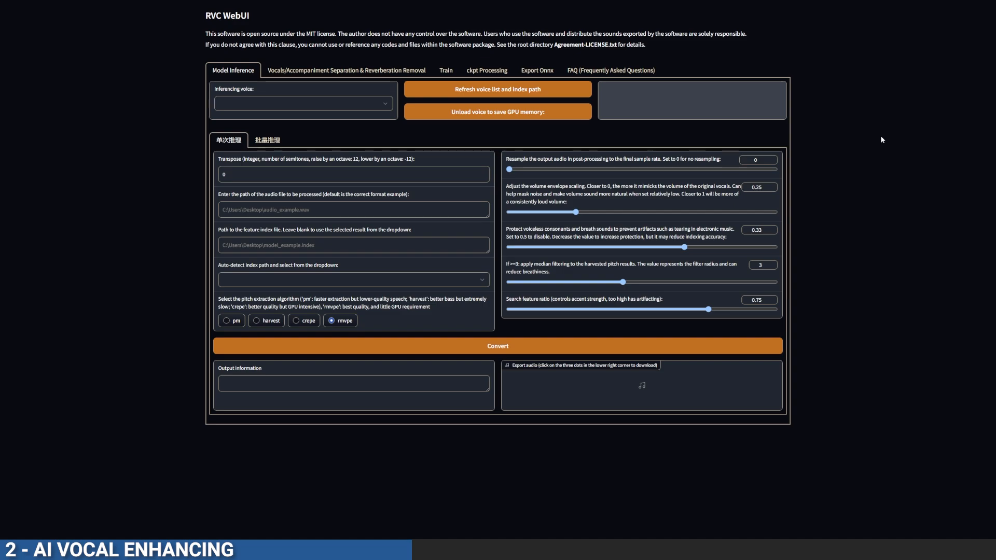
left_click(303, 103)
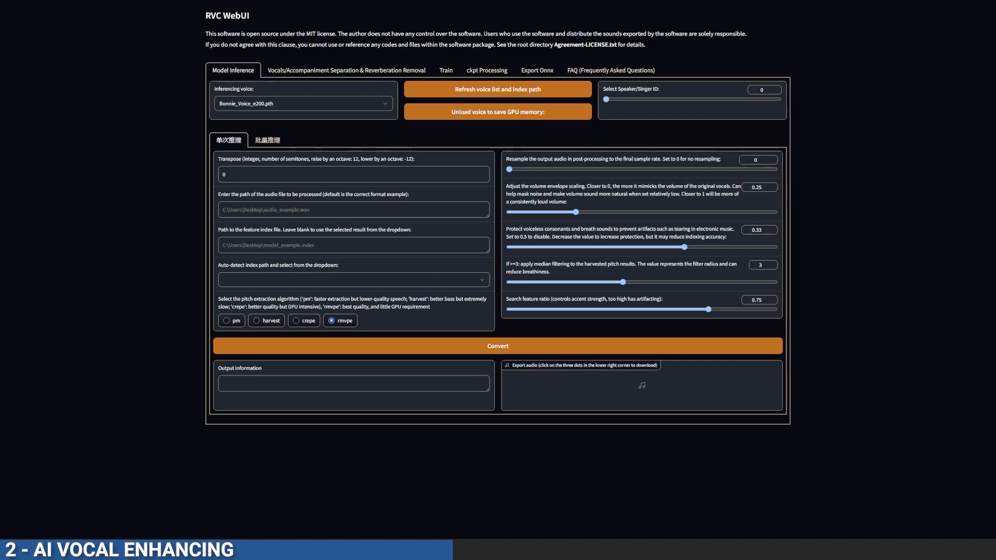
left_click(442, 69)
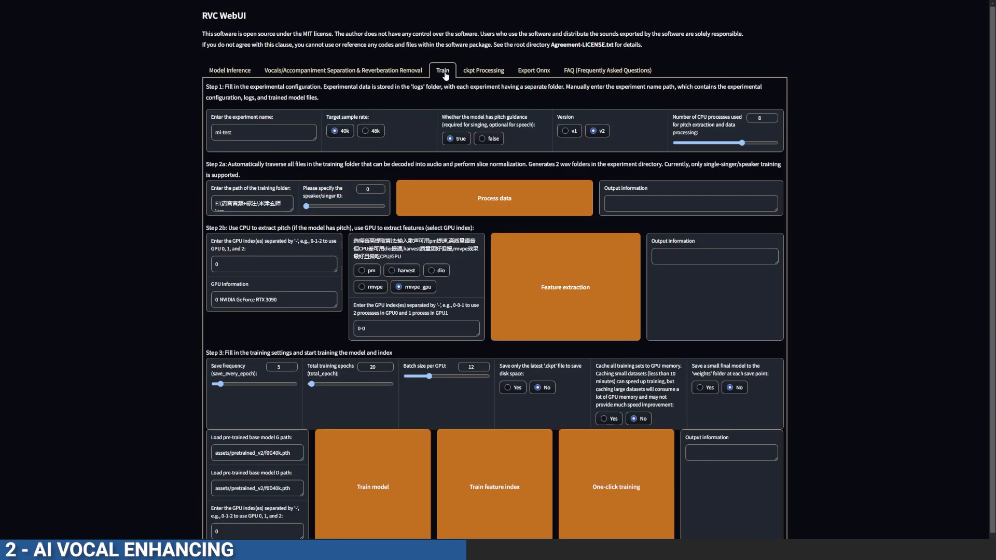
scroll("down", 3)
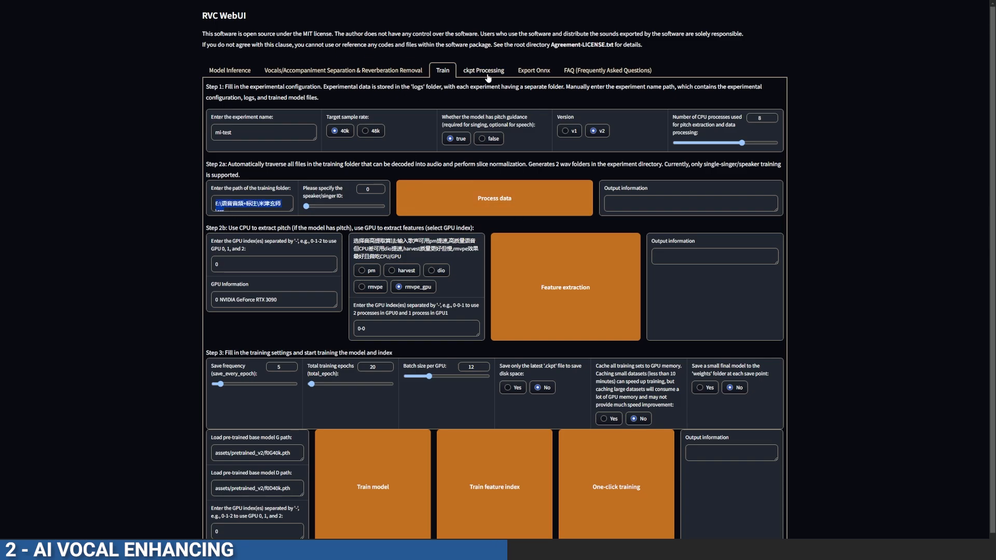
left_click(484, 69)
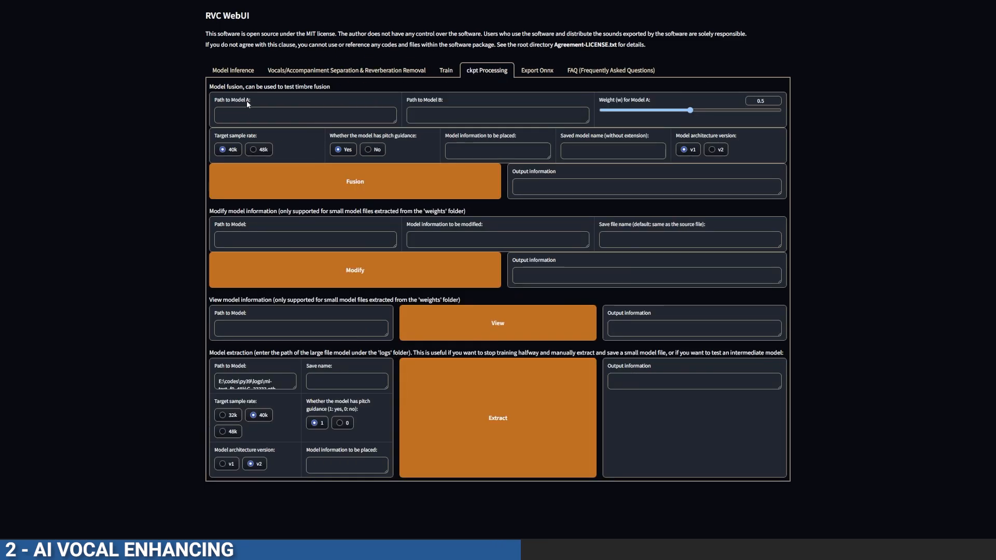
left_click(303, 115)
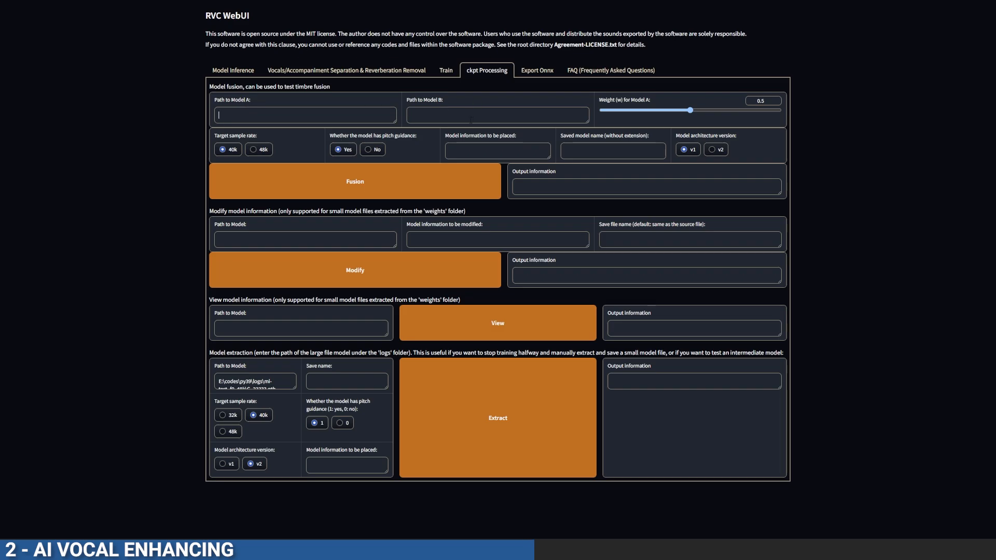
left_click(232, 70)
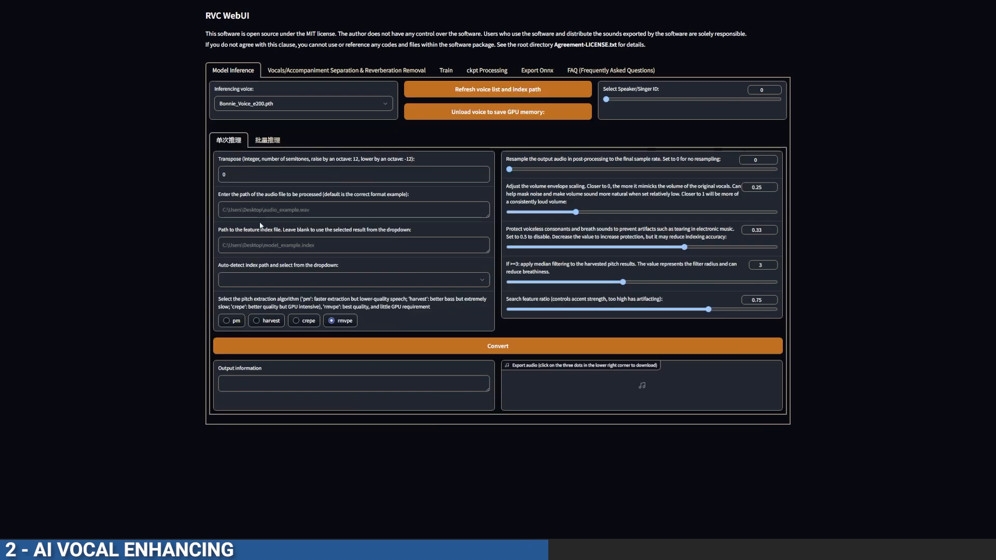
Load 'Acoustic soulful pop - Vocals.wav', set volume envelope mix to 0.5, and convert
type("C:\\Users\\Pixel AI\\Music\\Bonnie Music\\Acoustic soulful pop - Vocals.wav")
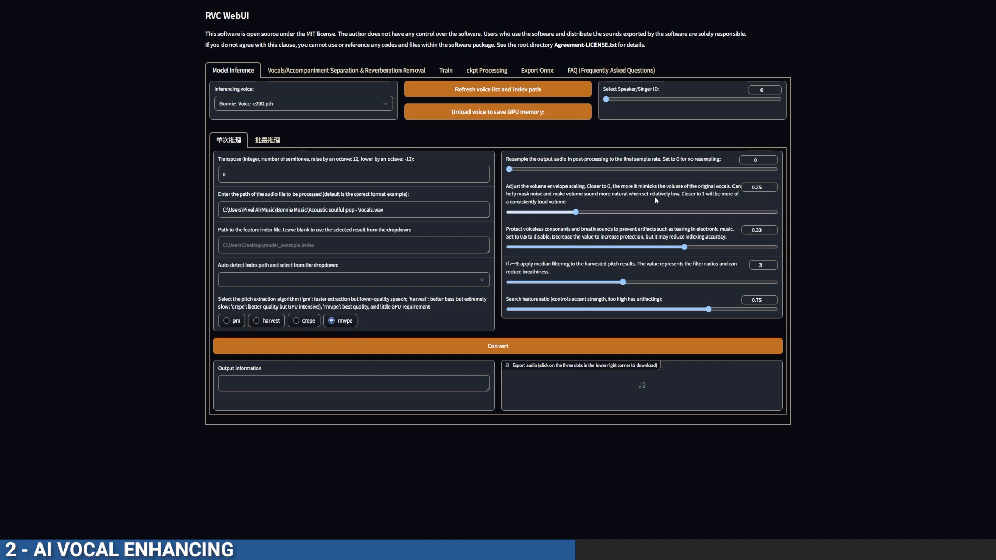
left_click_drag(575, 212, 640, 211)
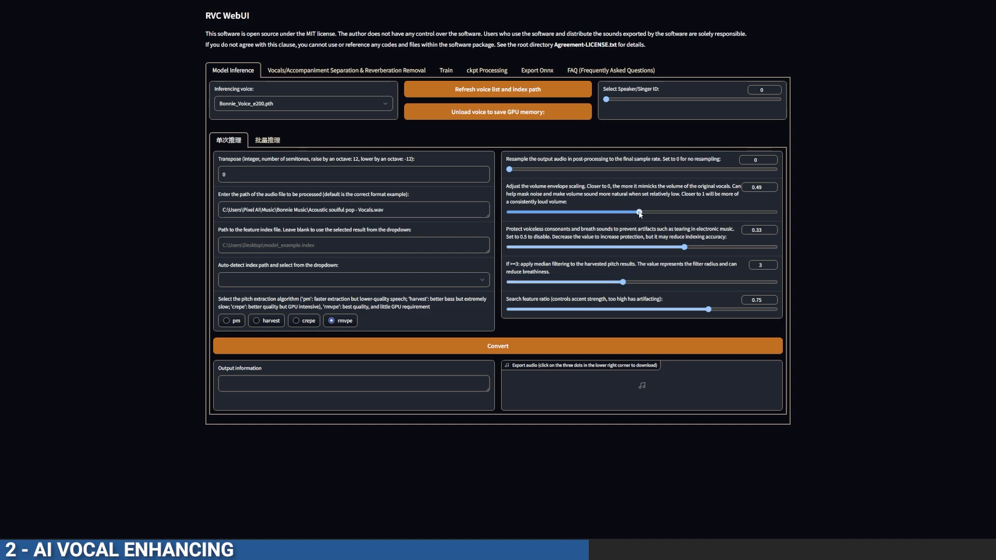
left_click_drag(639, 212, 641, 212)
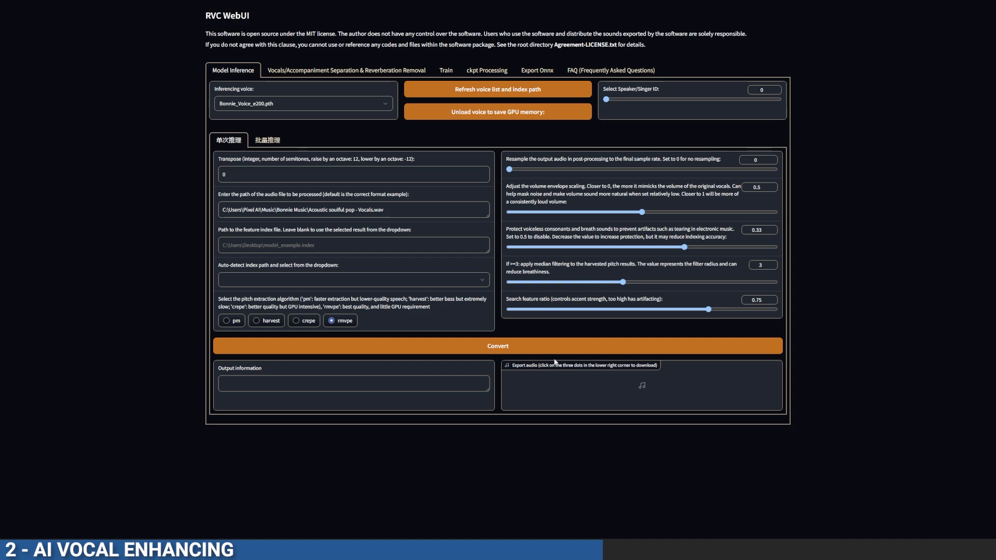
left_click(497, 346)
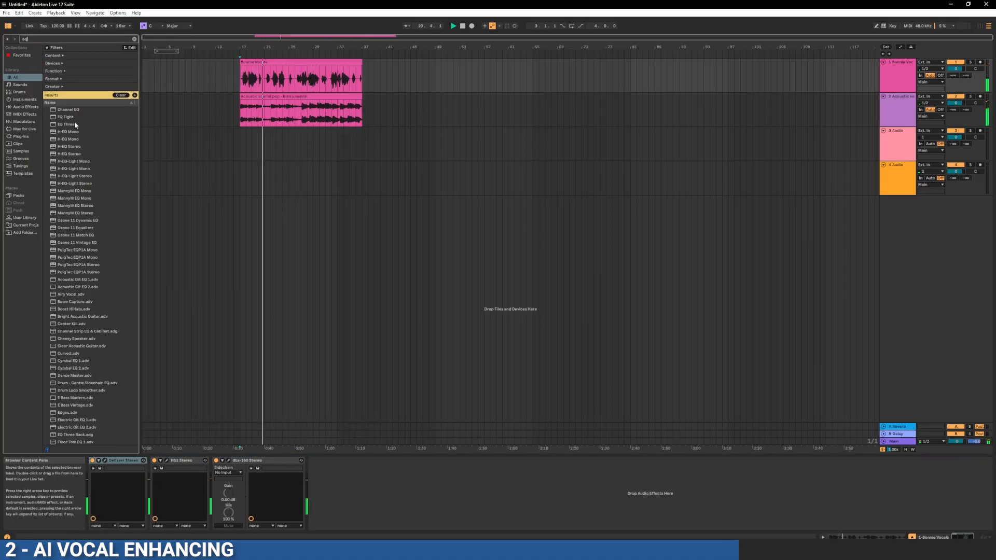
Search 'valhal' and add Valhalla Vintage Verb to the vocal track's device chain
type("valhal")
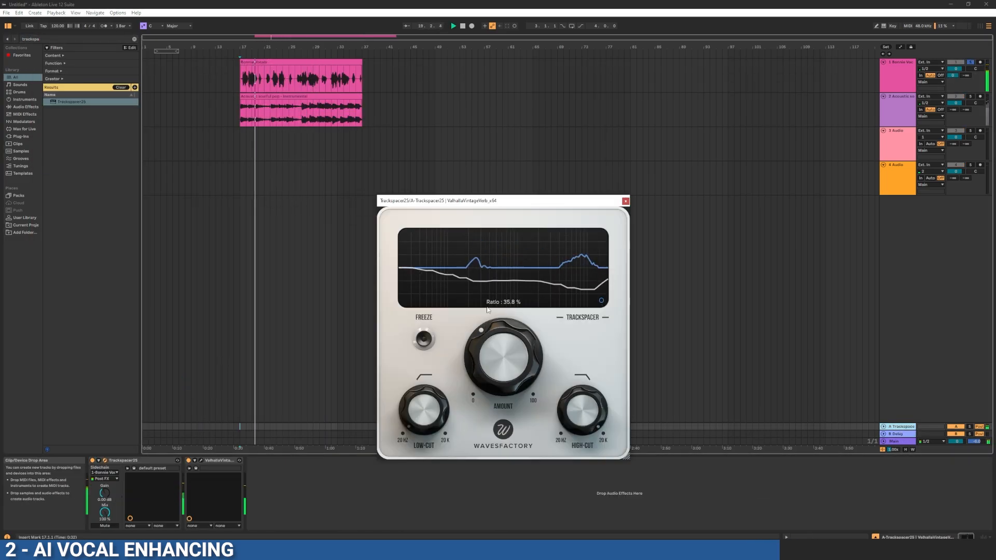
left_click(625, 201)
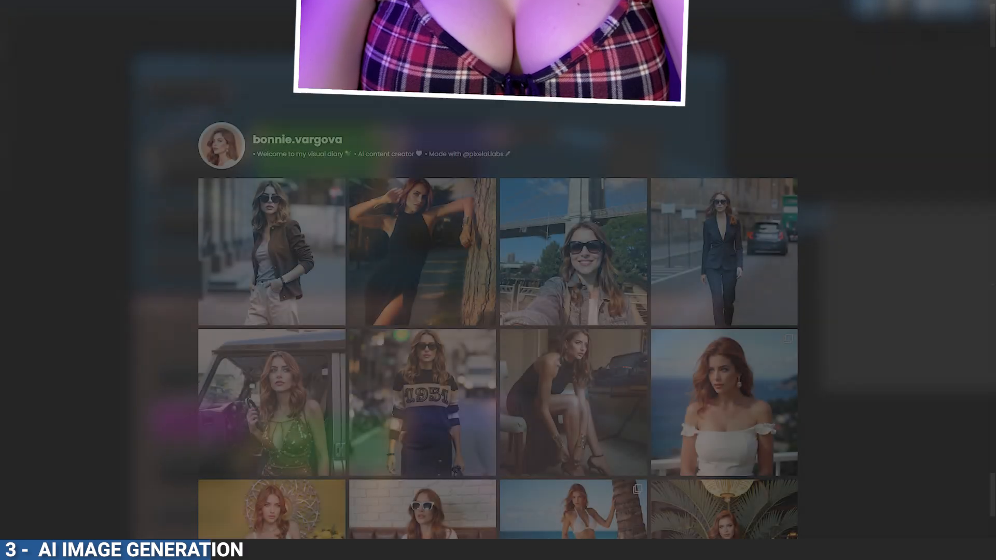
Scroll past the first model's Instagram feed and select the second model's feed
scroll("down", 3)
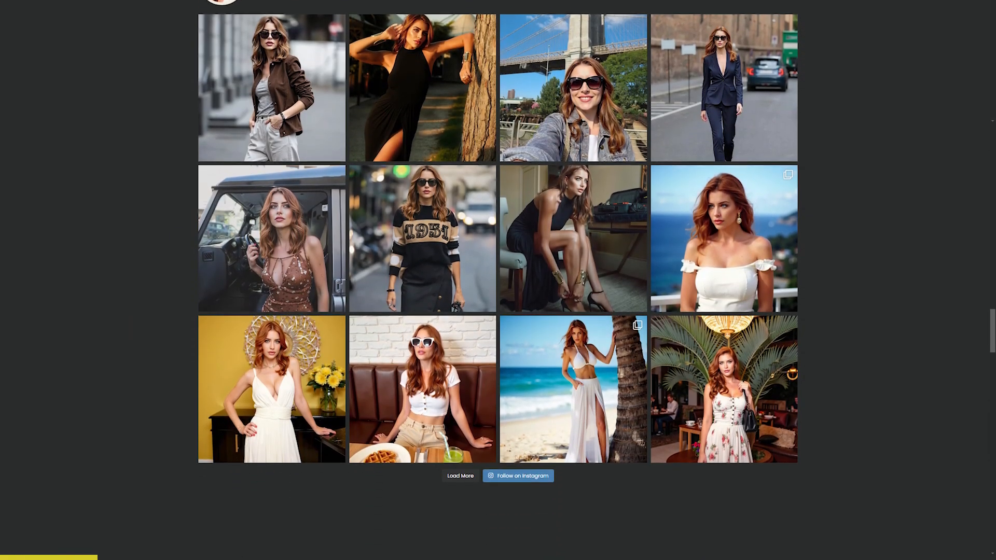
scroll("down", 3)
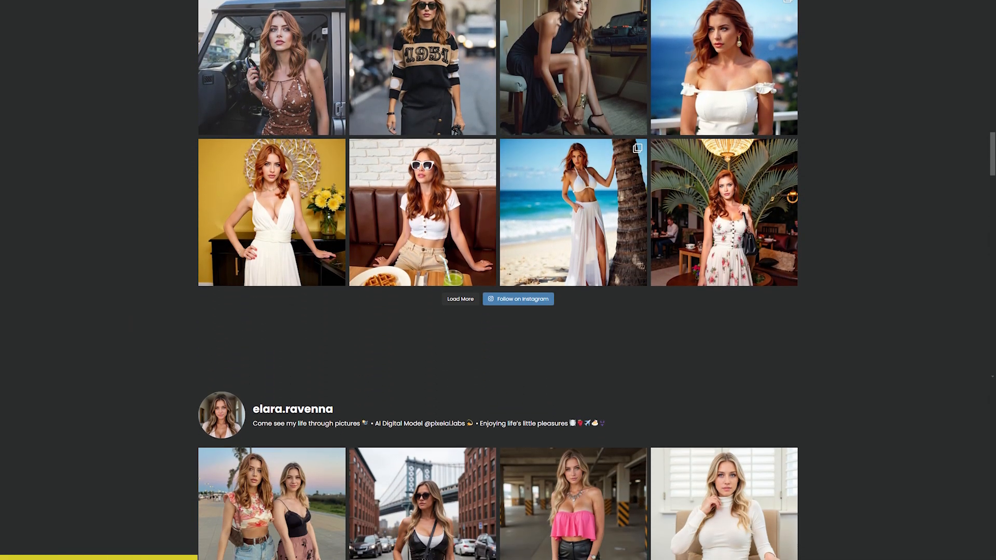
scroll("down", 3)
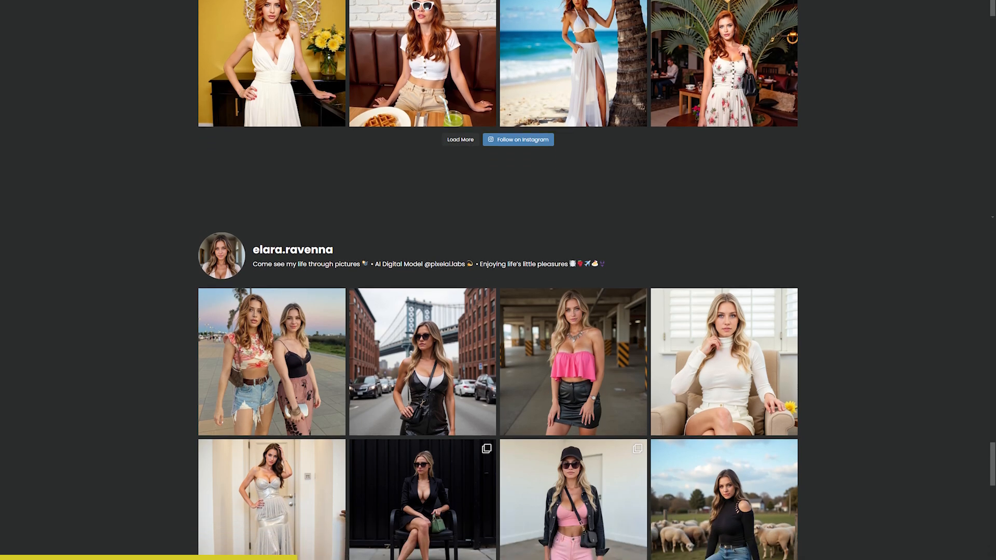
scroll("down", 3)
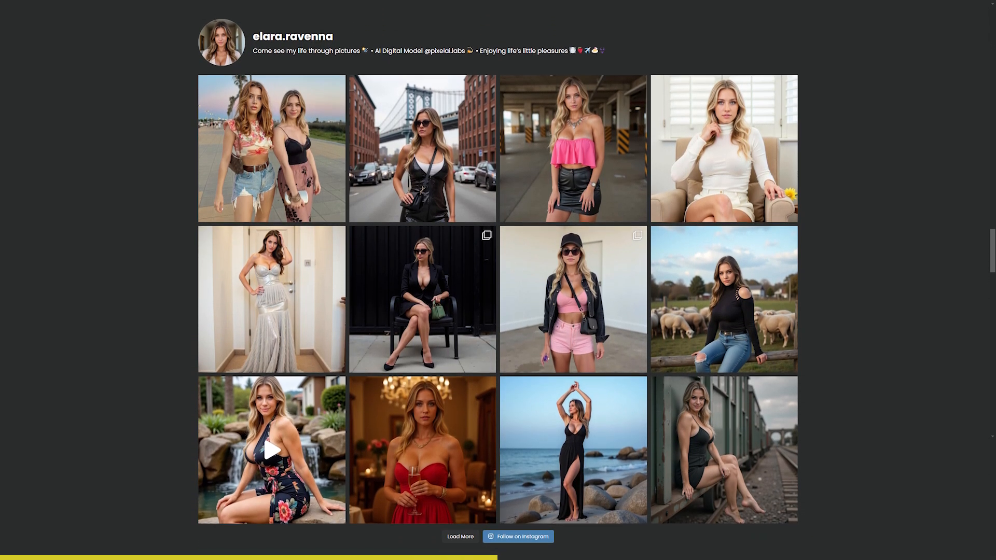
left_click(695, 10)
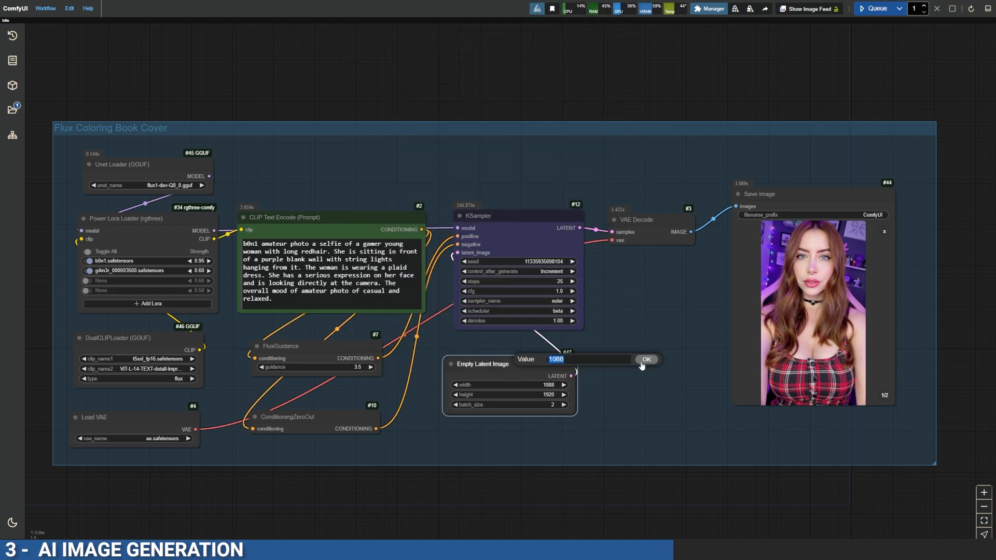
Queue the portrait batch at 1088 width with 25 KSampler steps and flip through both results
left_click(644, 360)
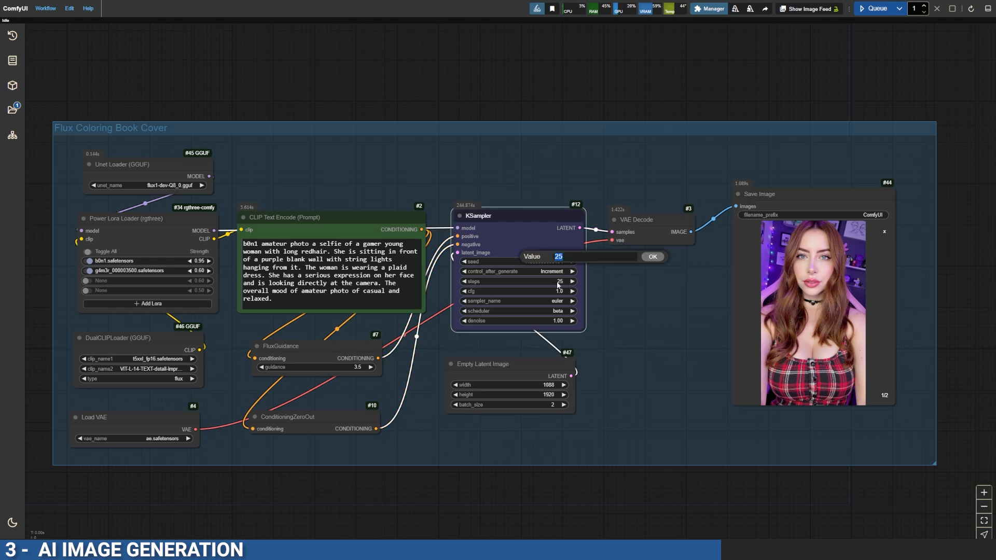
left_click(651, 256)
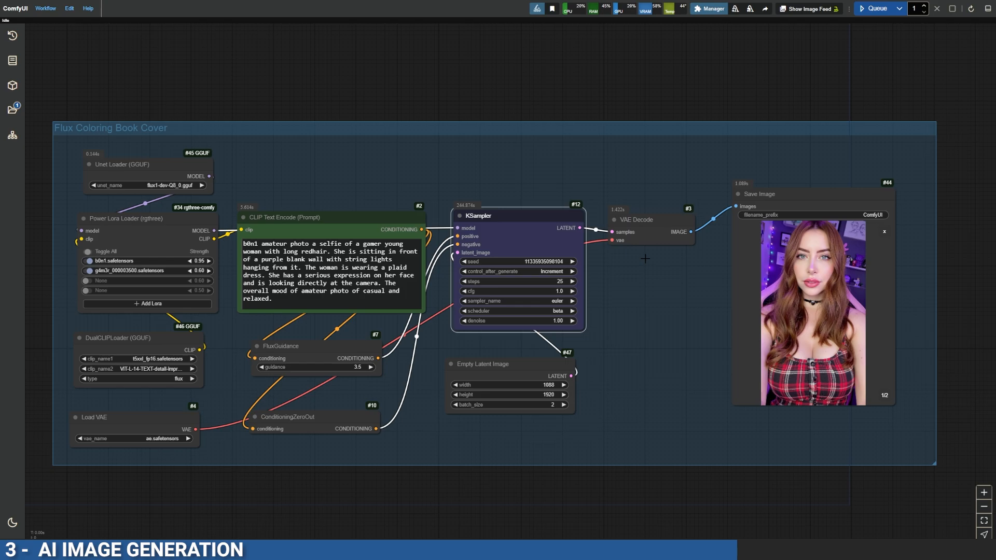
left_click(876, 8)
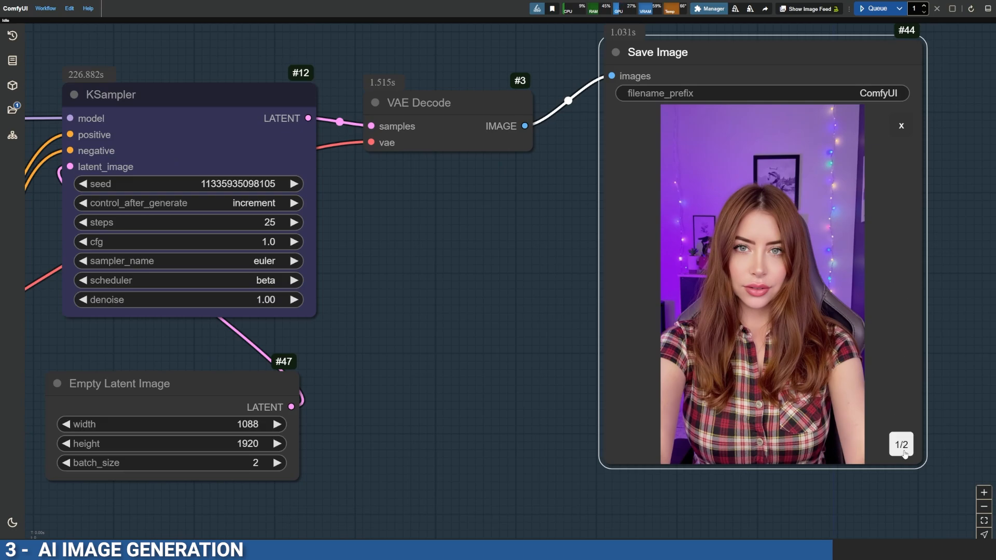
left_click(900, 445)
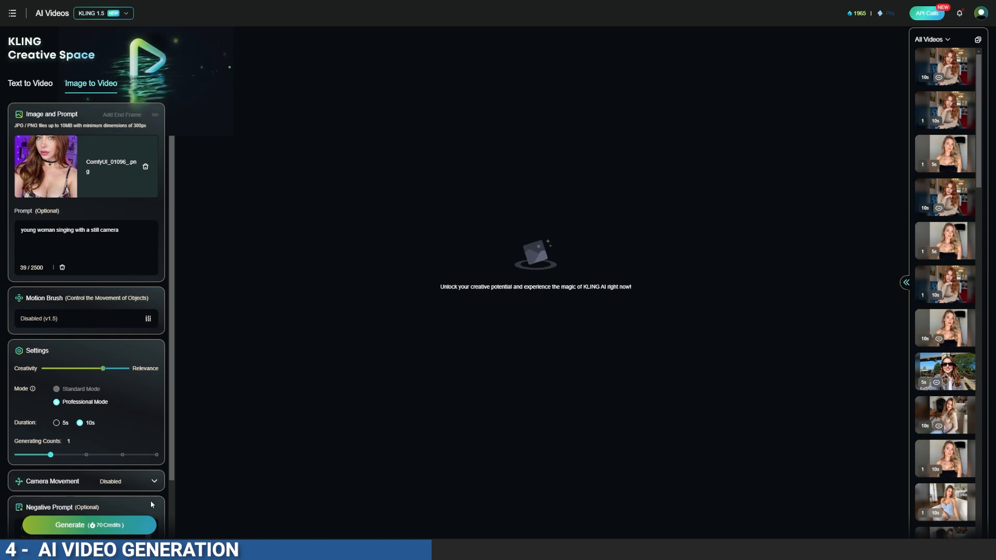
Start the 10 s Professional Mode video from the plaid-shirt portrait with the singing prompt
left_click(89, 525)
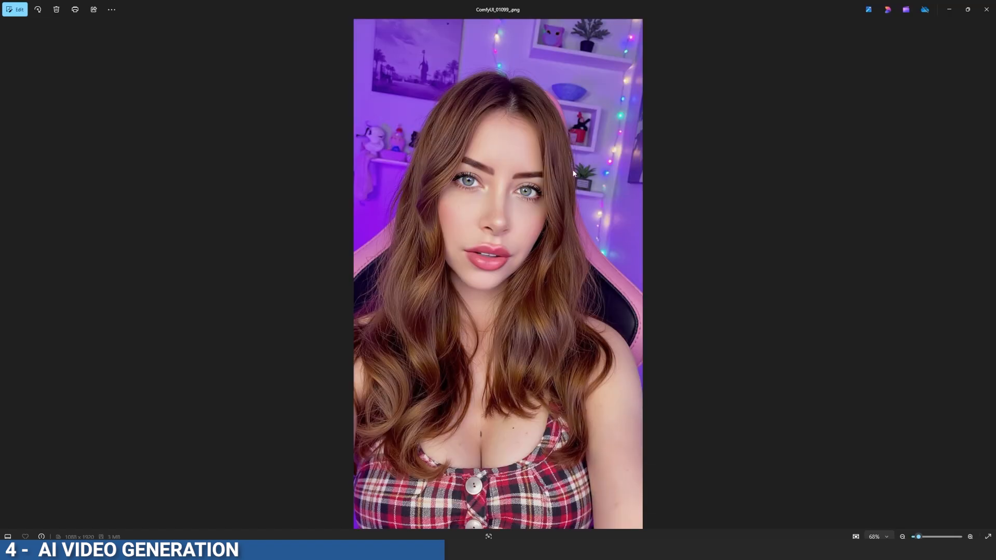
mouse_move(989, 12)
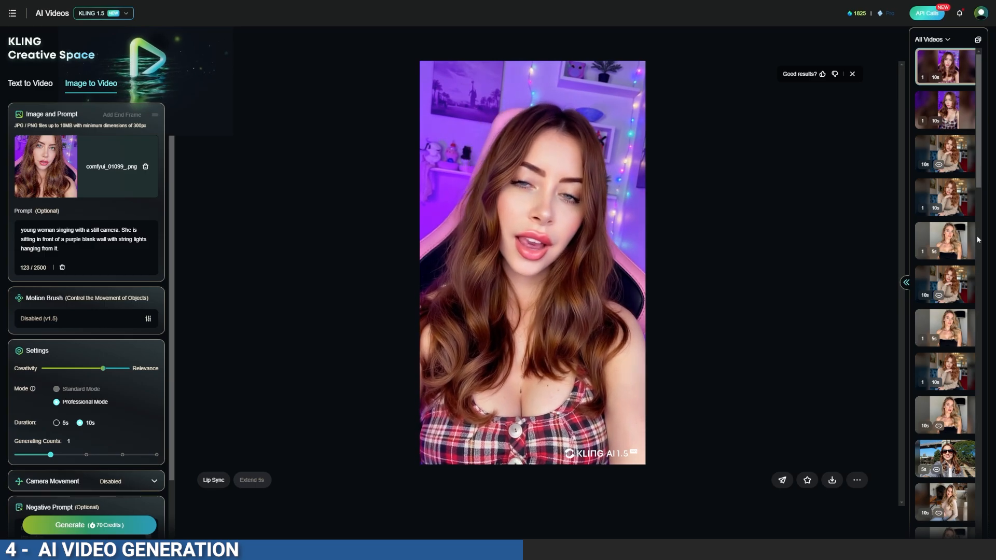
Play back the purple-room singing clip and pick an earlier clip from history
left_click(531, 260)
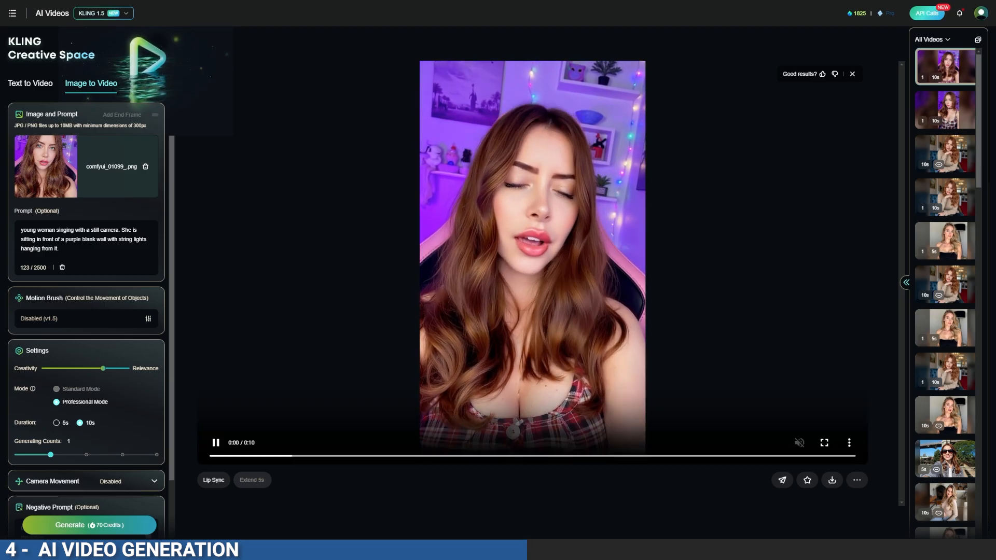
left_click(215, 443)
type(" looking at the camera and")
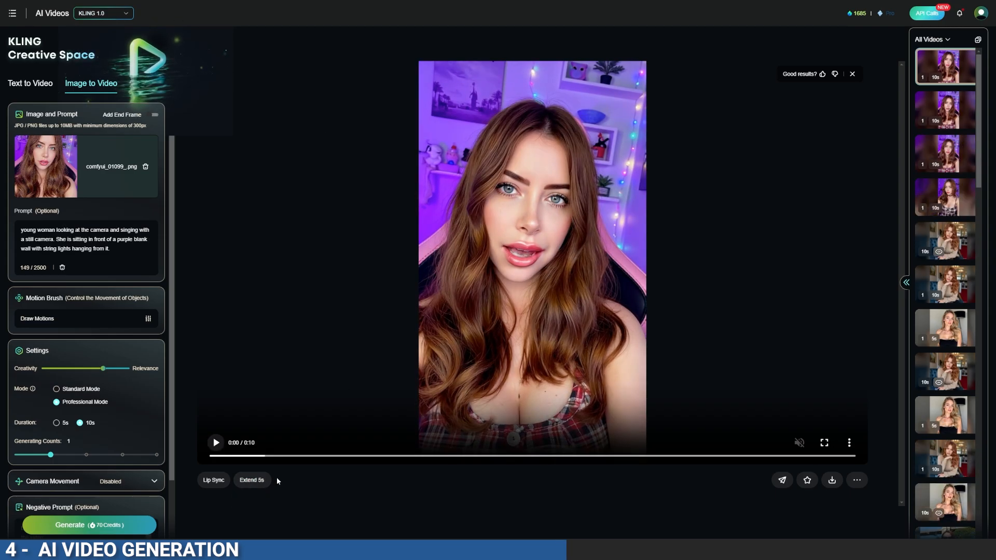
Extend a clip by five seconds, then reopen and pause an earlier 10 s clip from history
left_click(251, 480)
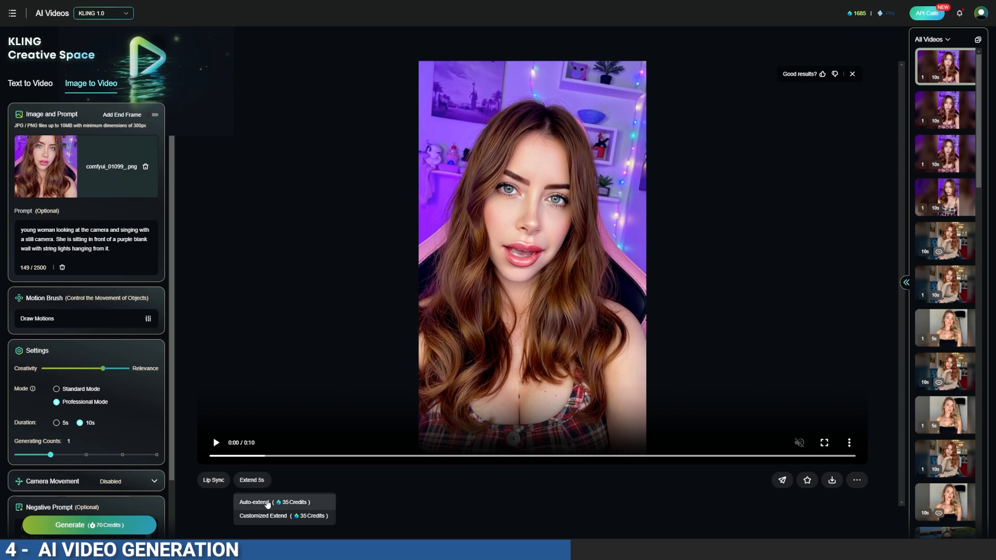
left_click(254, 502)
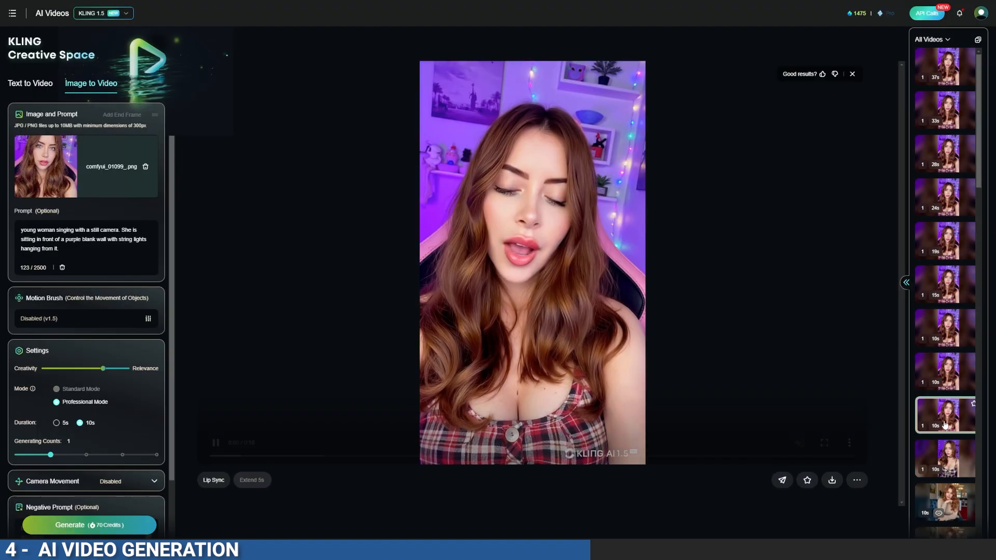
left_click(216, 442)
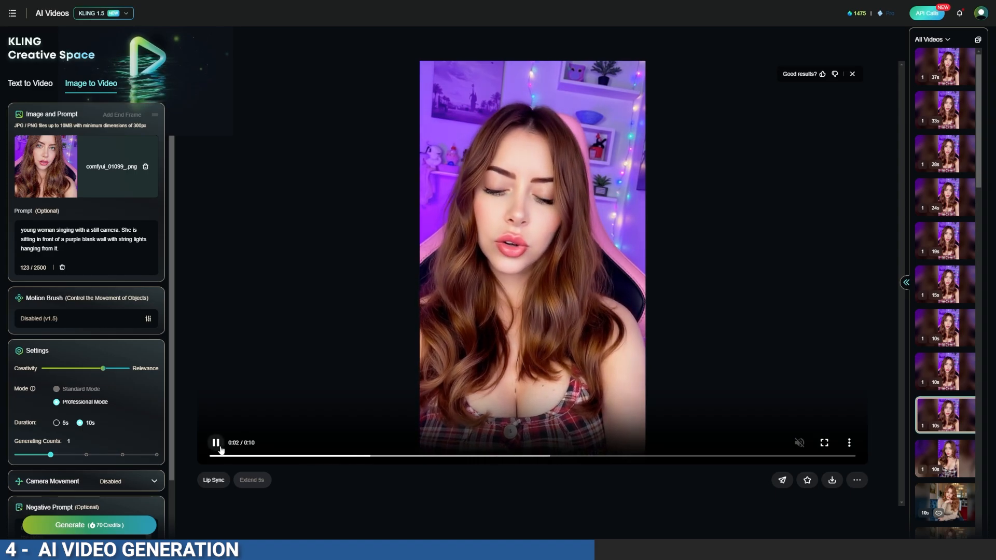
left_click(216, 443)
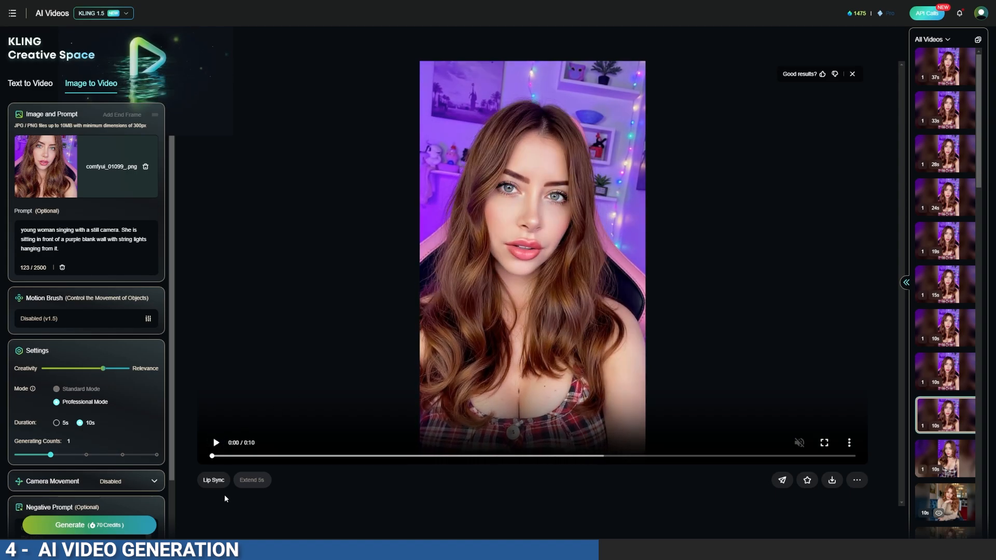
Lip-sync that clip to the Bonnie Vocals audio, positioning the 10 s crop window and previewing it
left_click(213, 479)
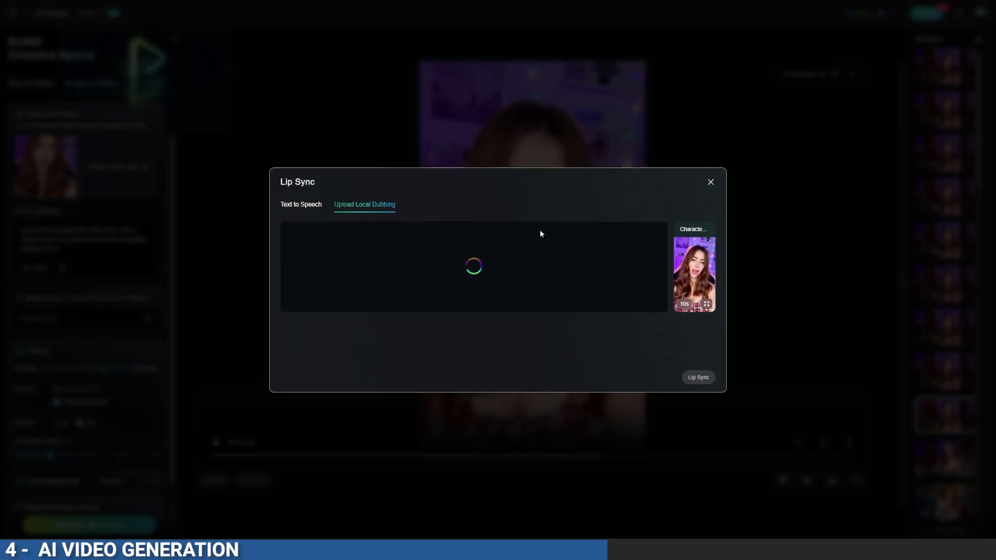
left_click(697, 378)
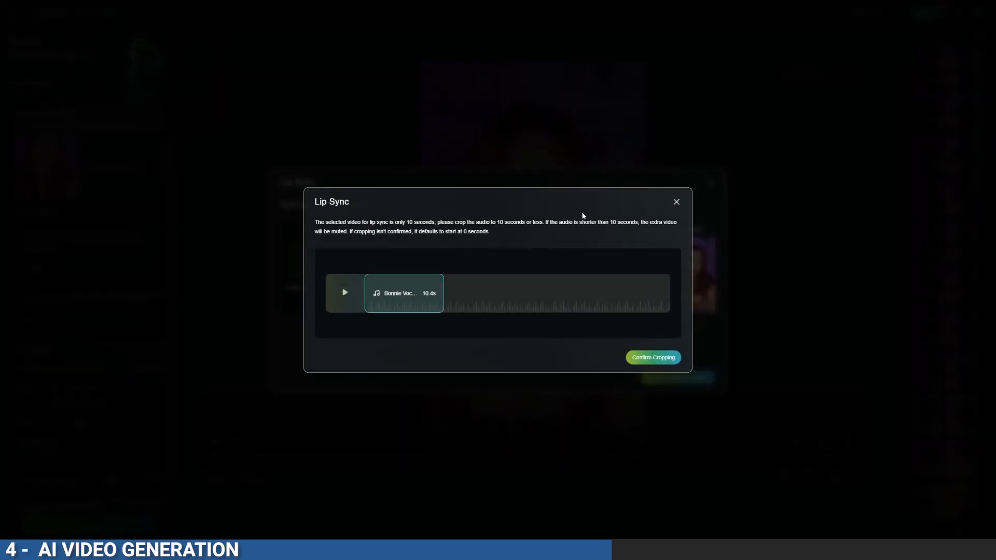
mouse_move(428, 300)
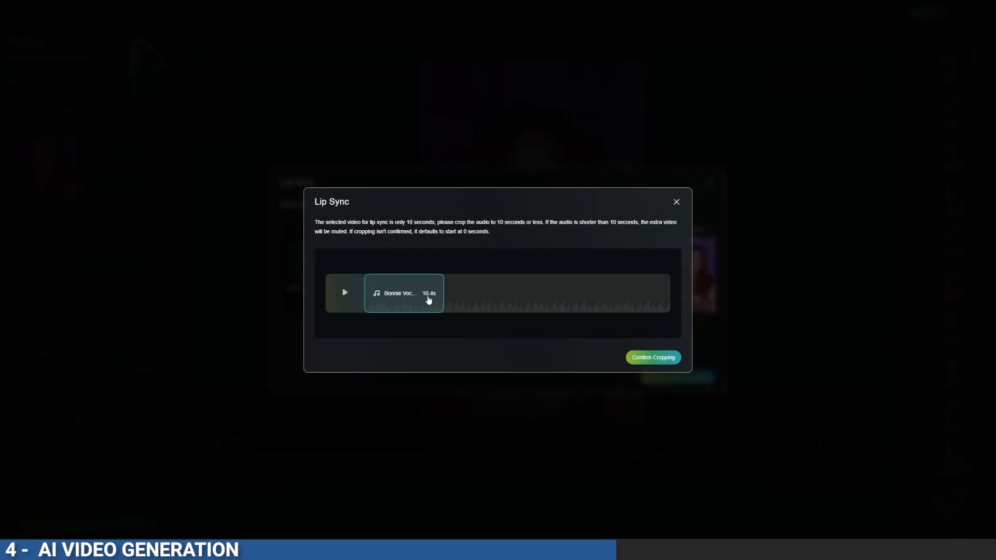
left_click(345, 293)
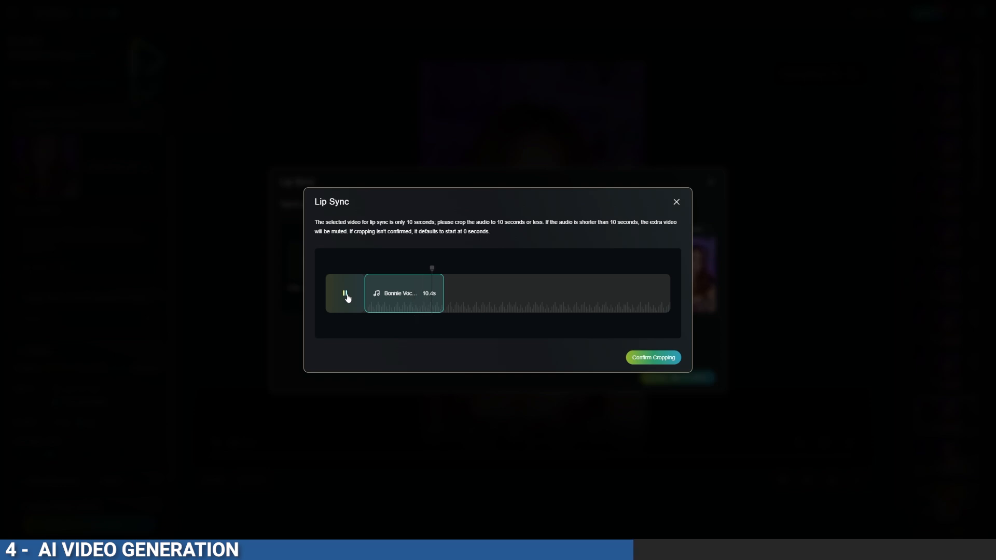
left_click(652, 357)
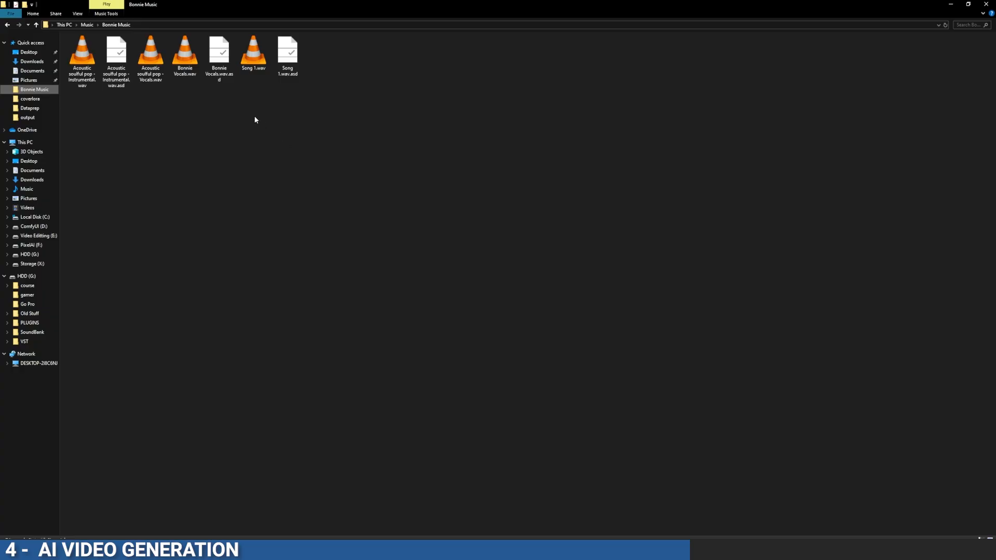
Mark the audio after the first clip, name the export 'vocals part 2' and choose its folder
left_click(185, 54)
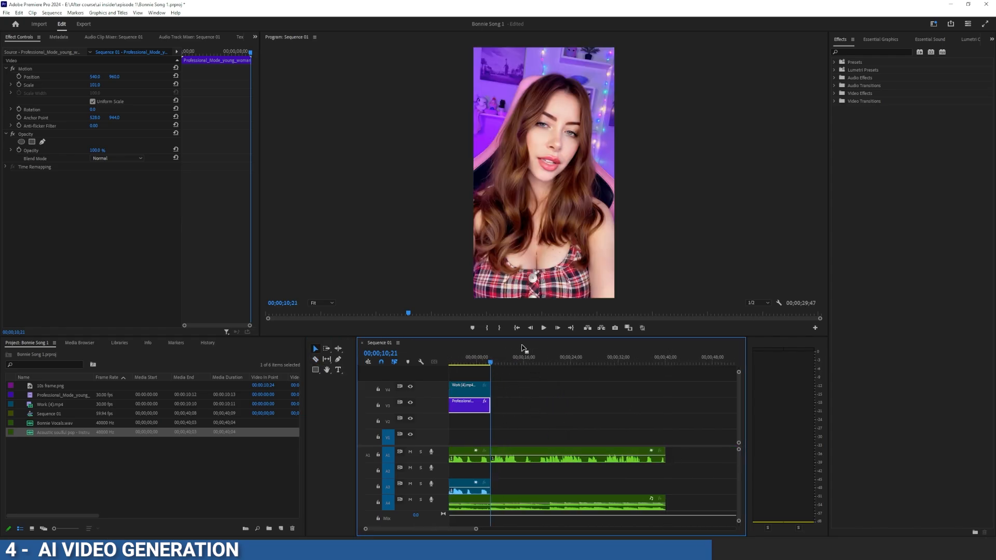
right_click(535, 358)
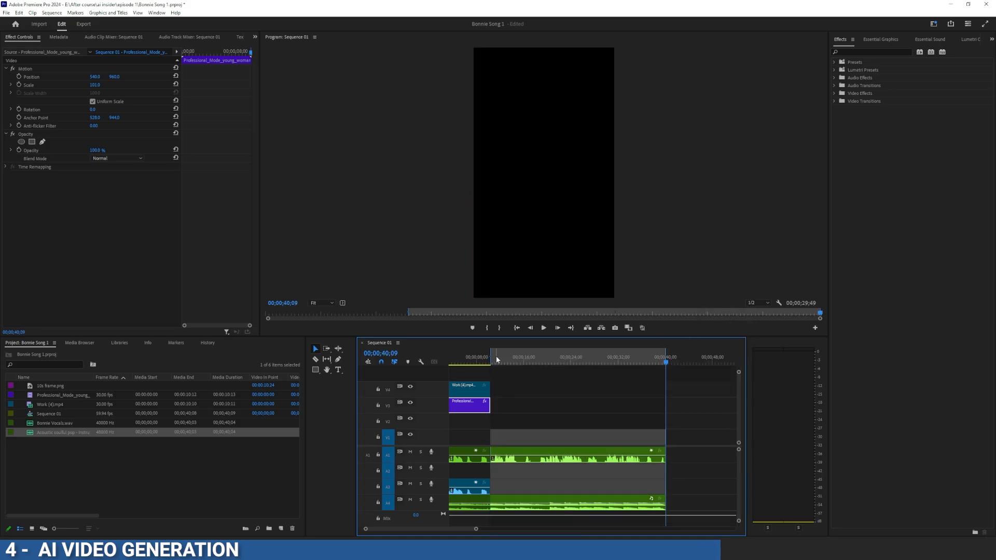
left_click(83, 24)
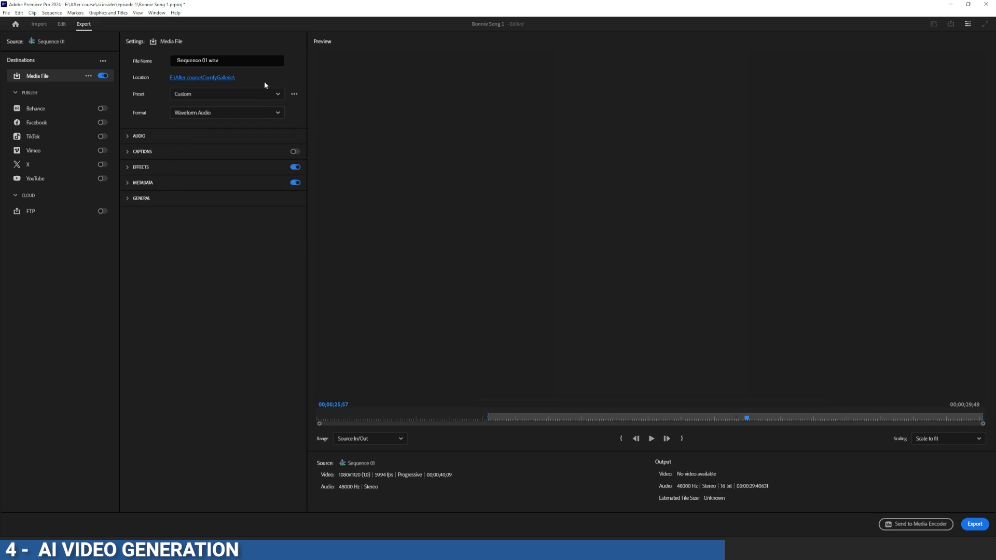
double_click(191, 60)
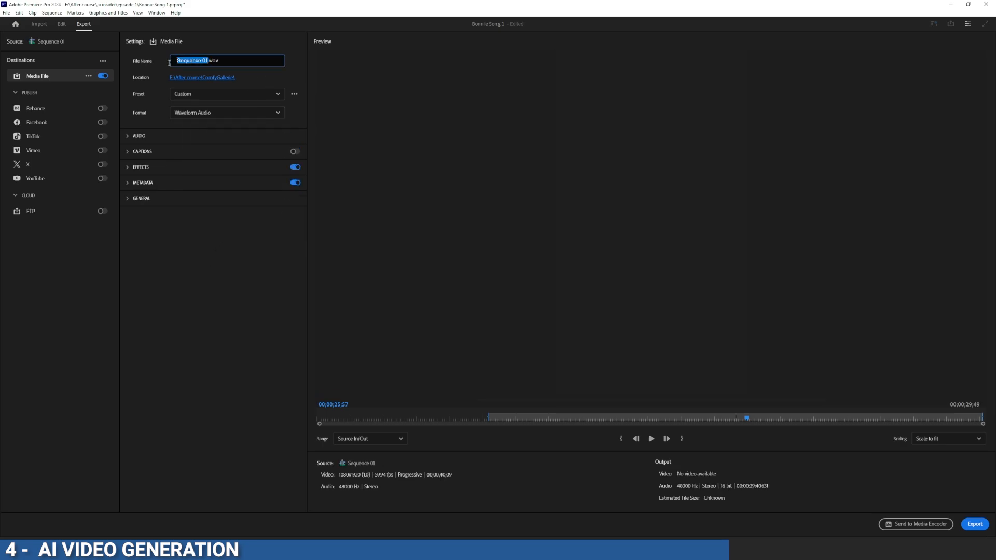
type("vocals aprt 2.wav")
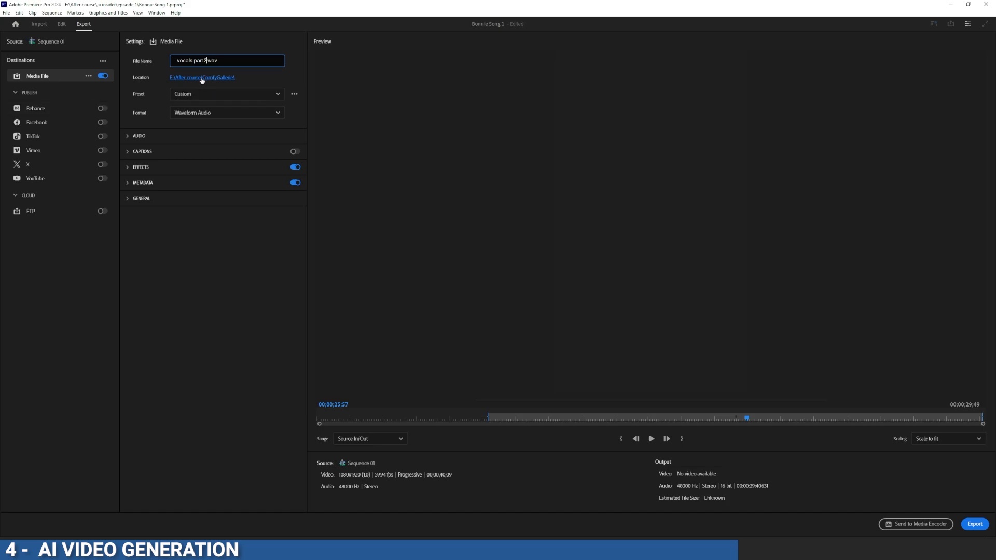
left_click(61, 24)
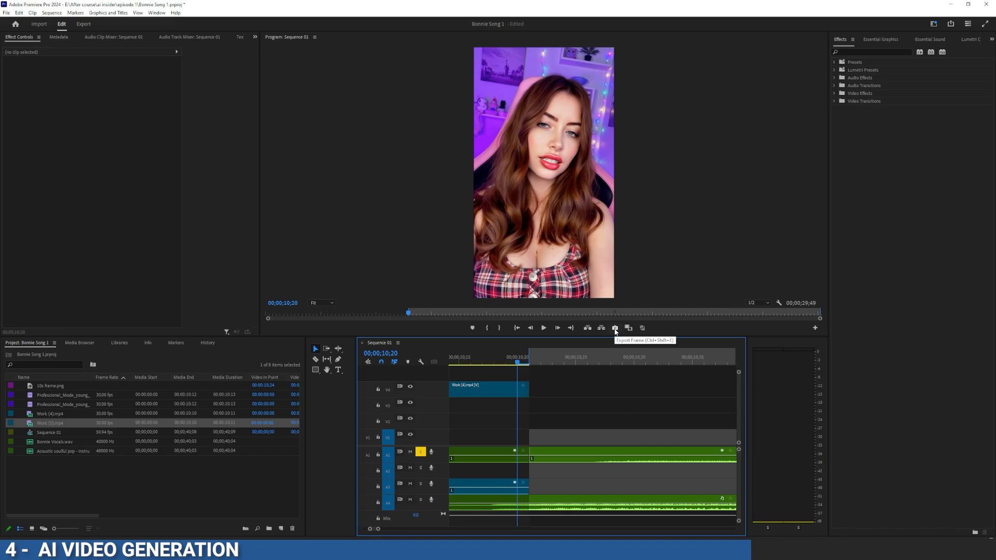
Generate the 10 s Professional Mode video from image part 2.png
left_click(614, 328)
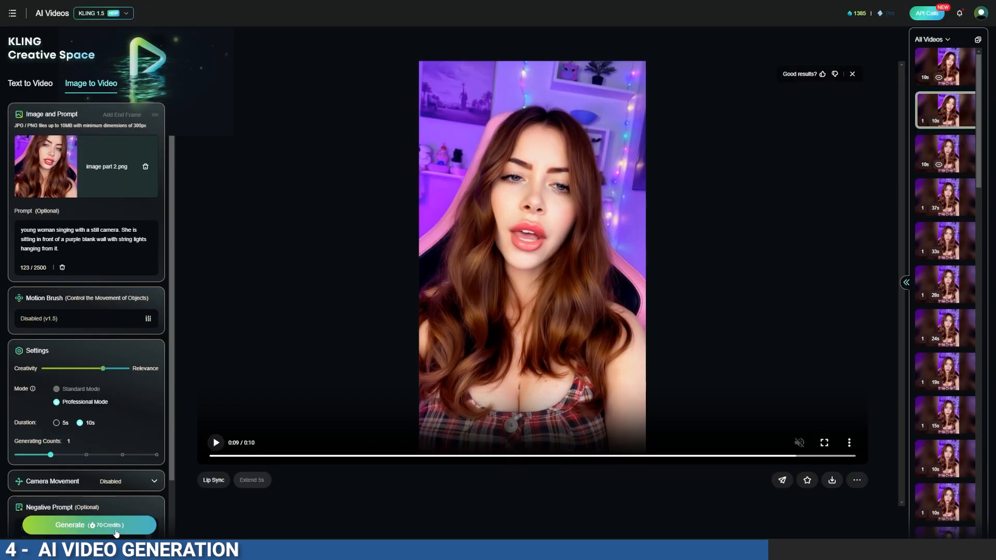
left_click(89, 525)
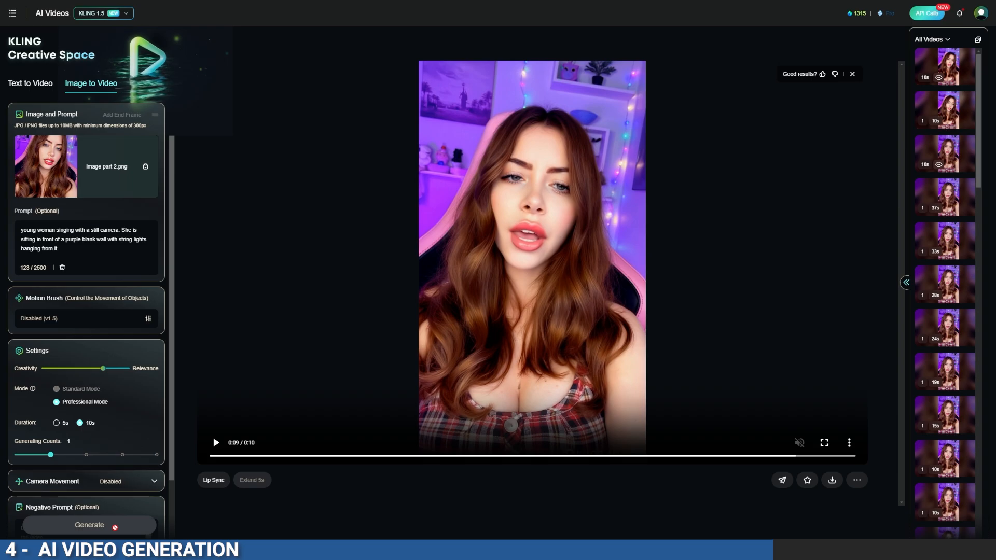
left_click(89, 525)
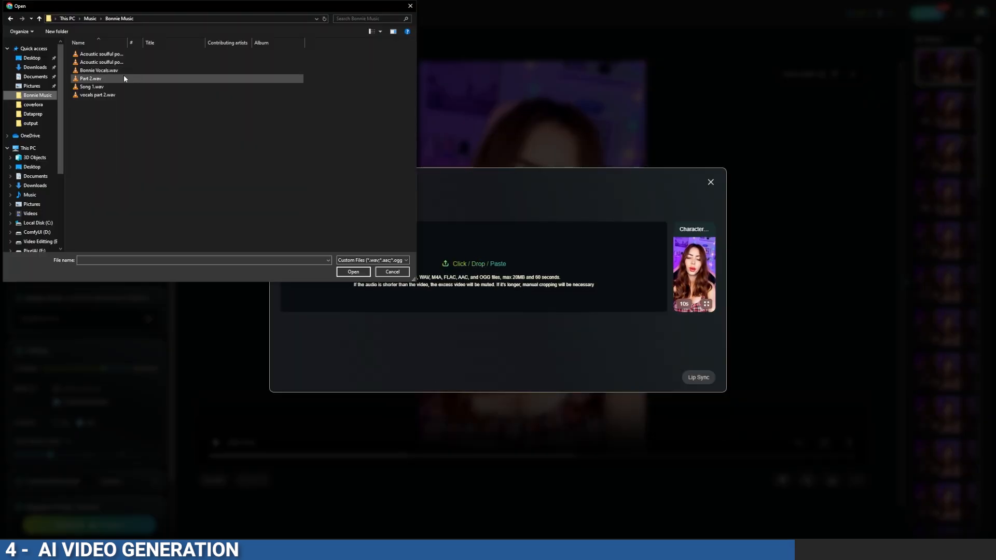
mouse_move(93, 83)
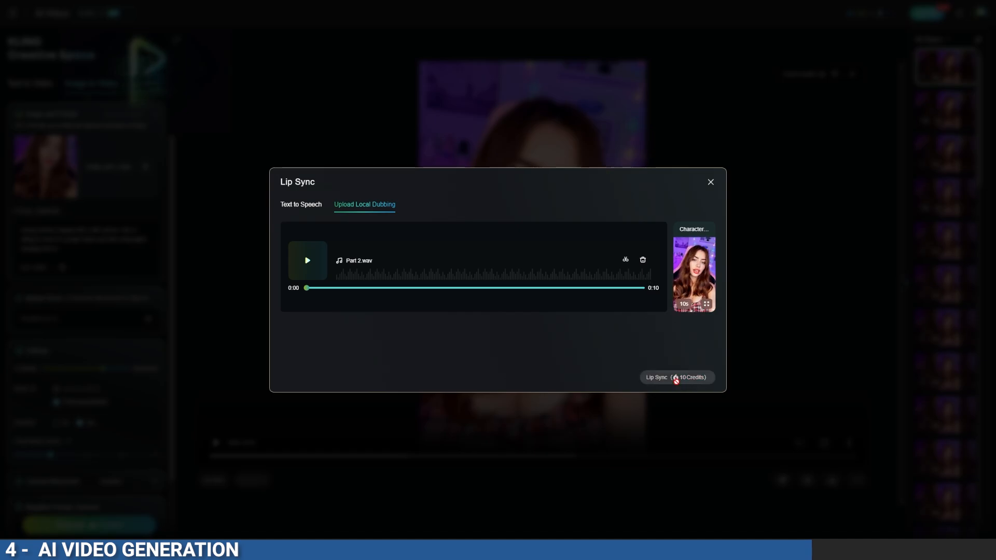
Submit the 10-credit lip sync with Part 2.wav as the dubbing audio
left_click(676, 376)
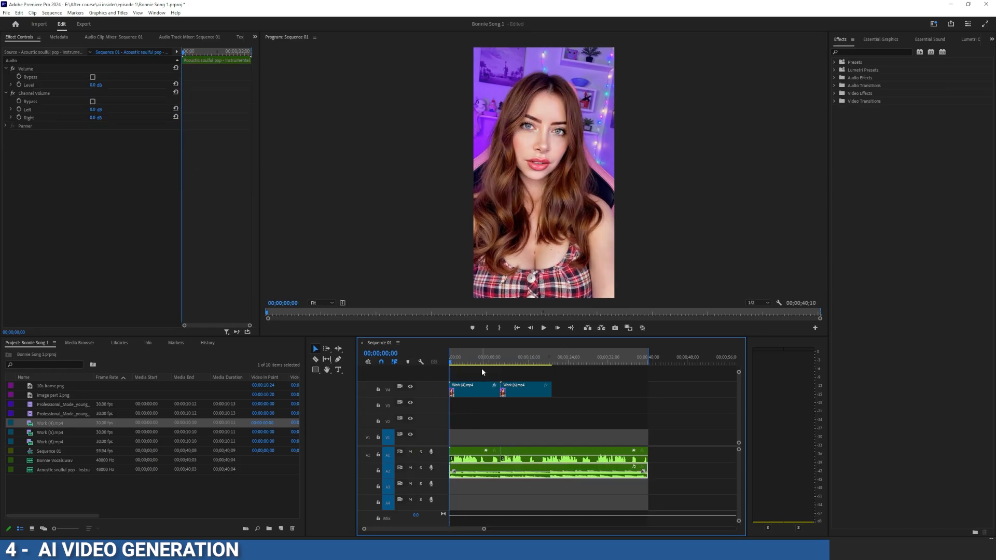
left_click(543, 327)
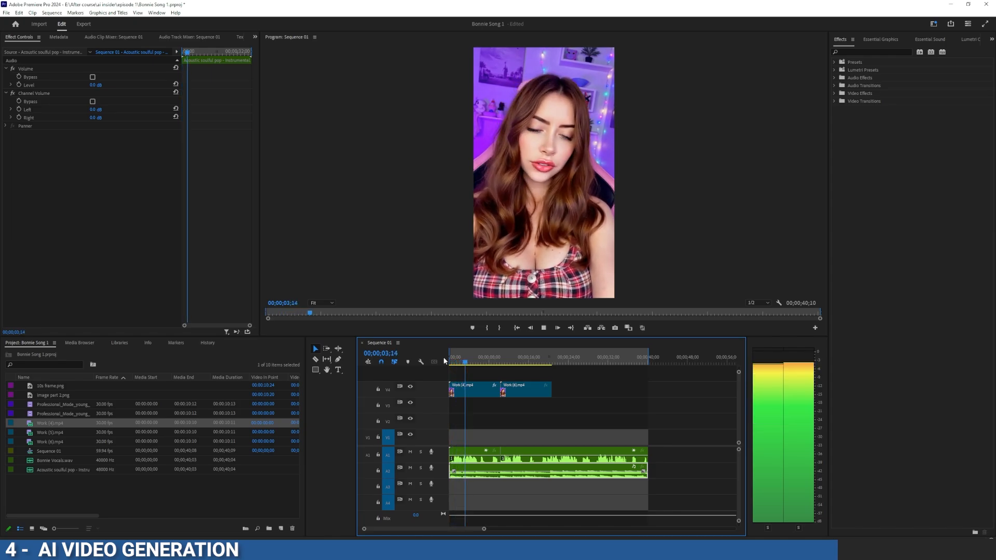
left_click(473, 361)
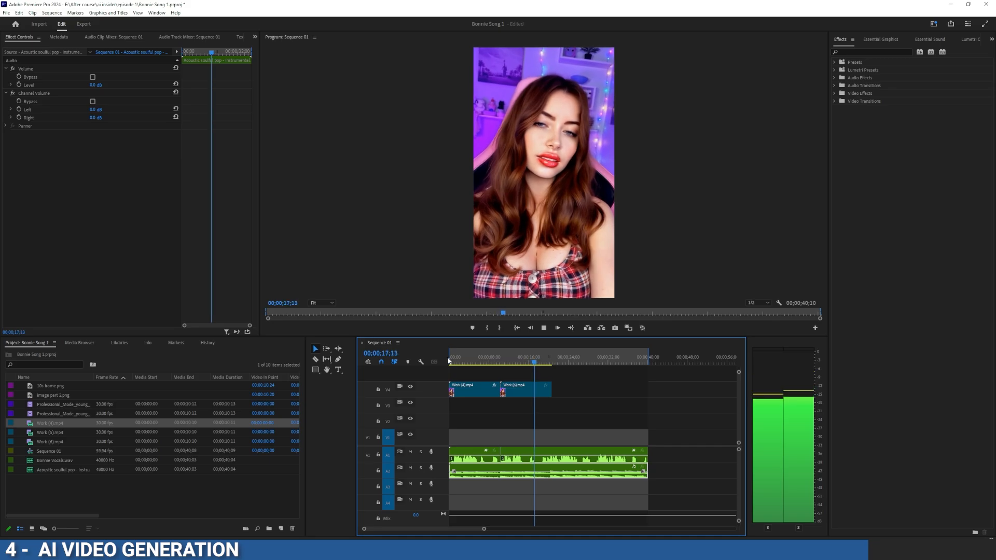
left_click(545, 357)
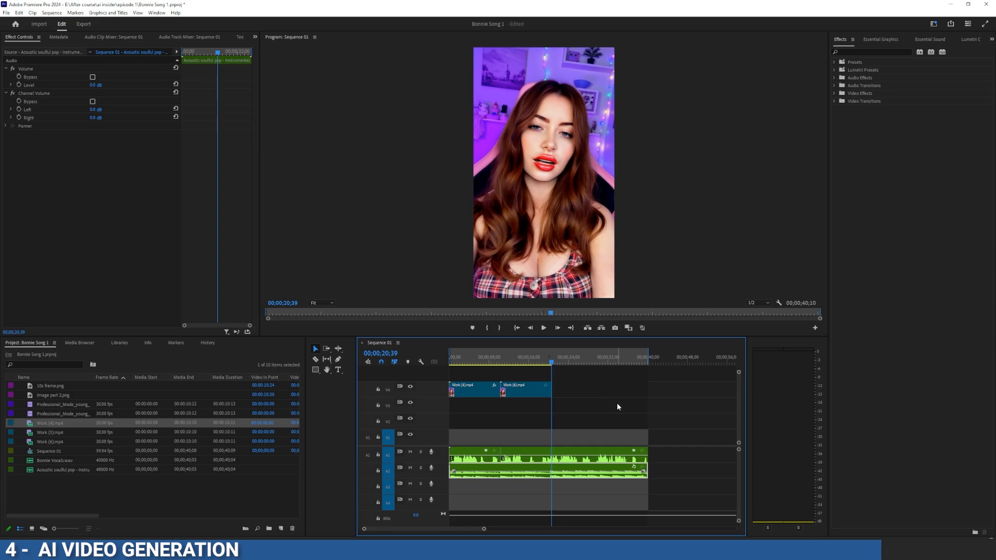
mouse_move(516, 389)
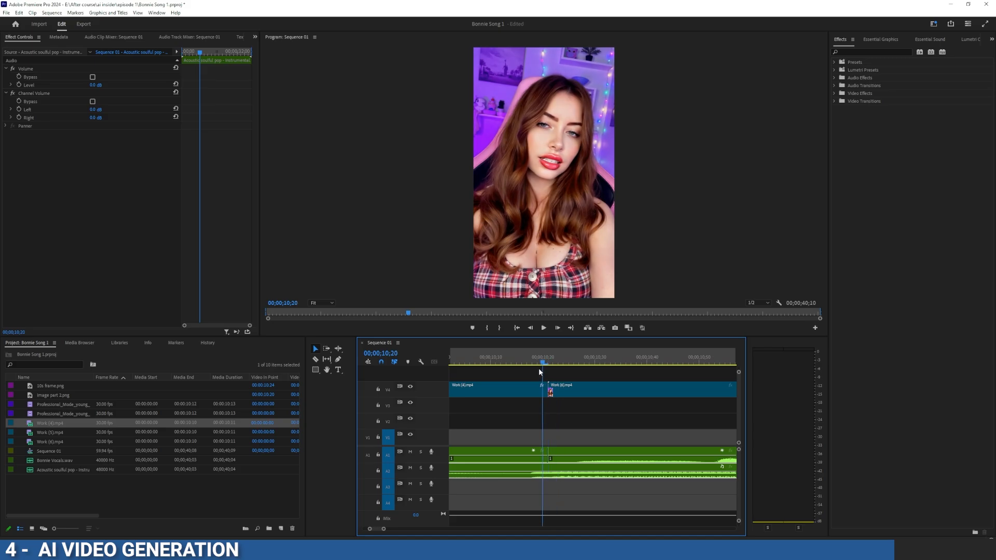
Lower the second clip's Lumetri Creative vibrance and saturation to match the first clip
left_click(661, 389)
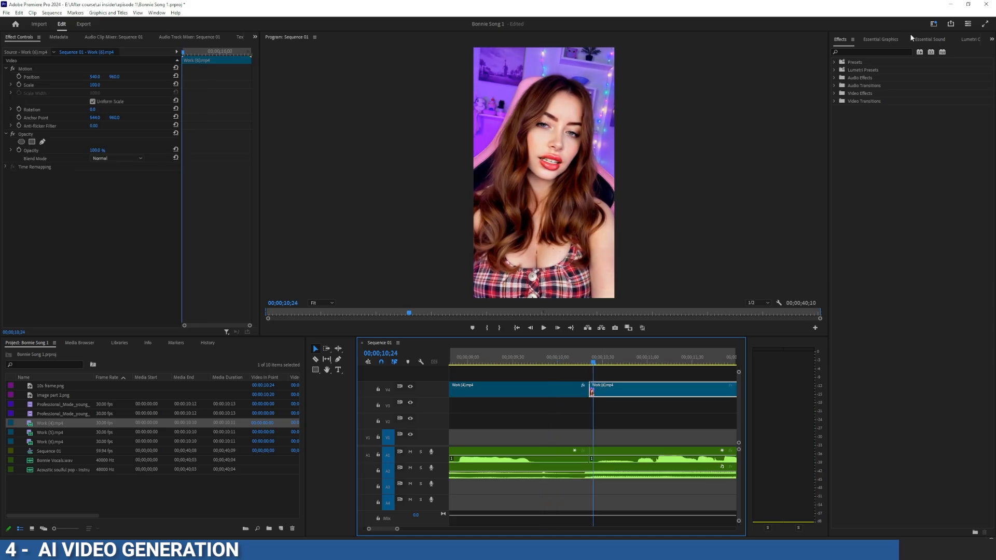
left_click(954, 39)
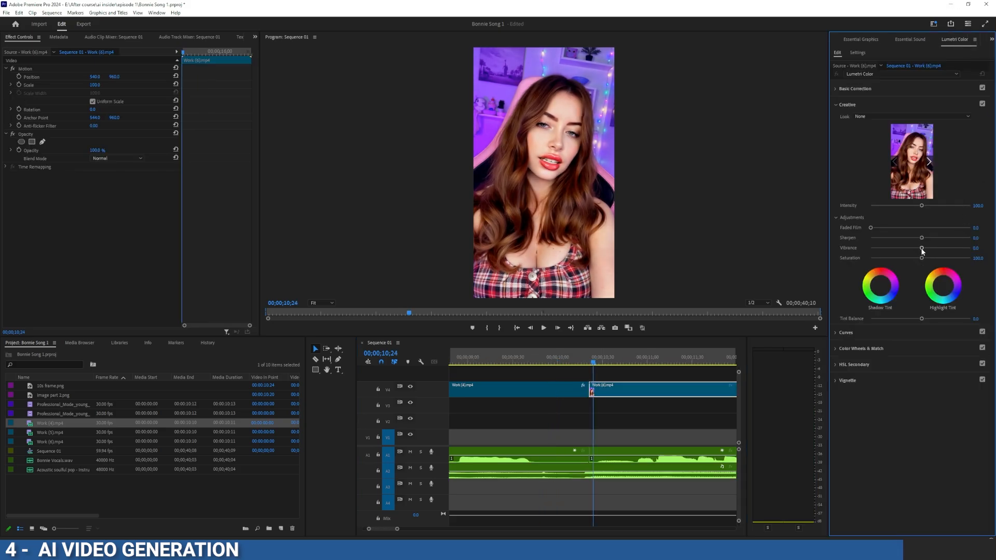
left_click_drag(921, 248, 913, 248)
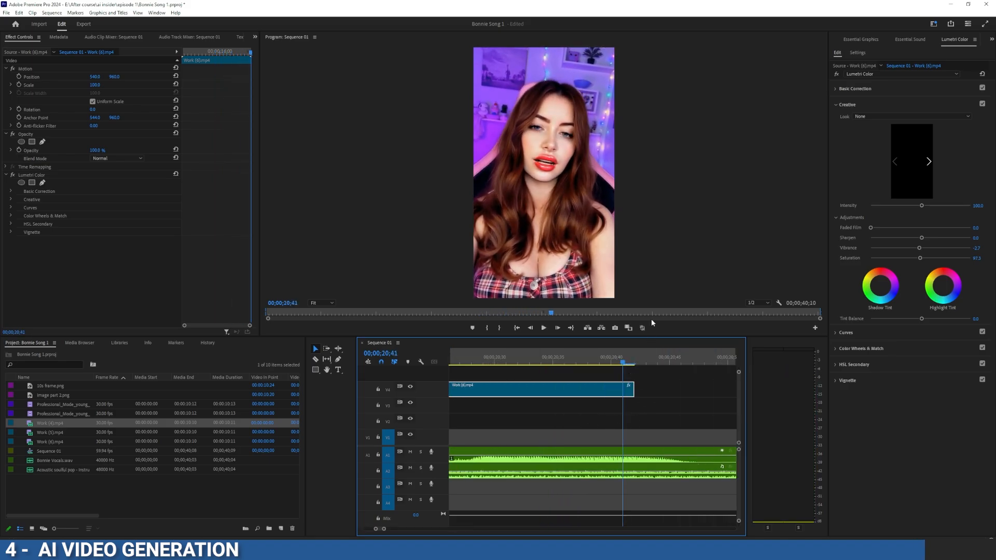
left_click(614, 328)
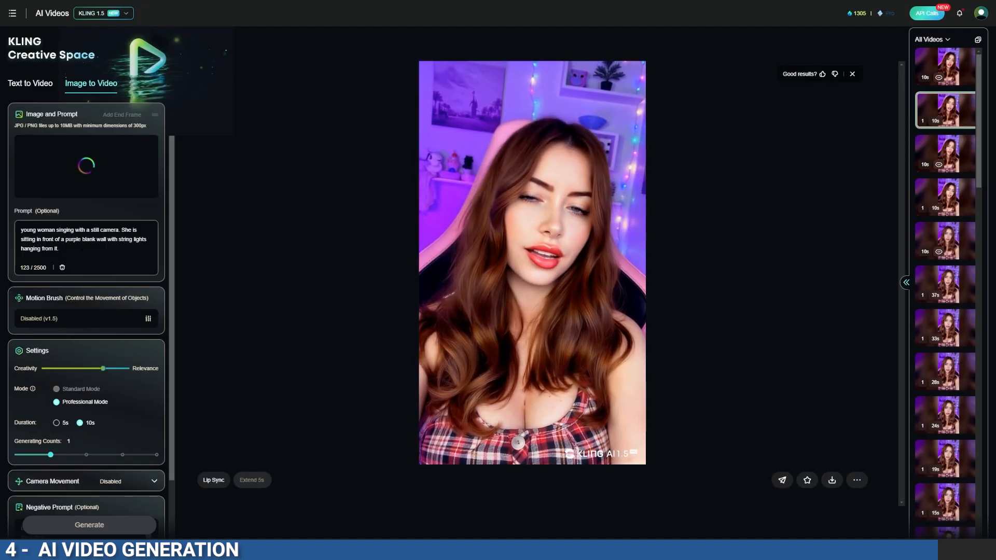
Lip-sync the new clip to part 3.wav and confirm its 10-second crop
left_click(213, 479)
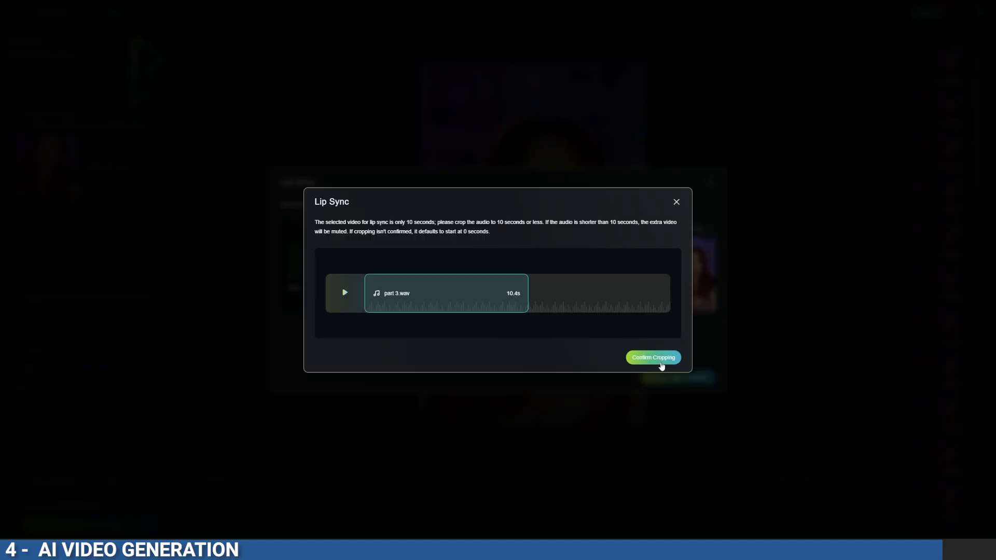
left_click(653, 357)
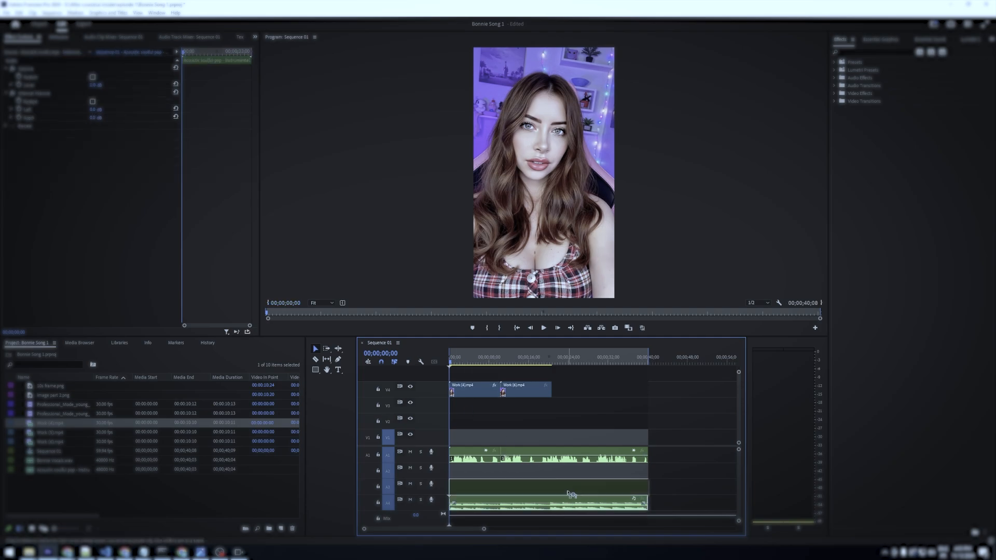
Play the assembled sequence in the Program Monitor, then return to the Kling AI browser tab
left_click(543, 326)
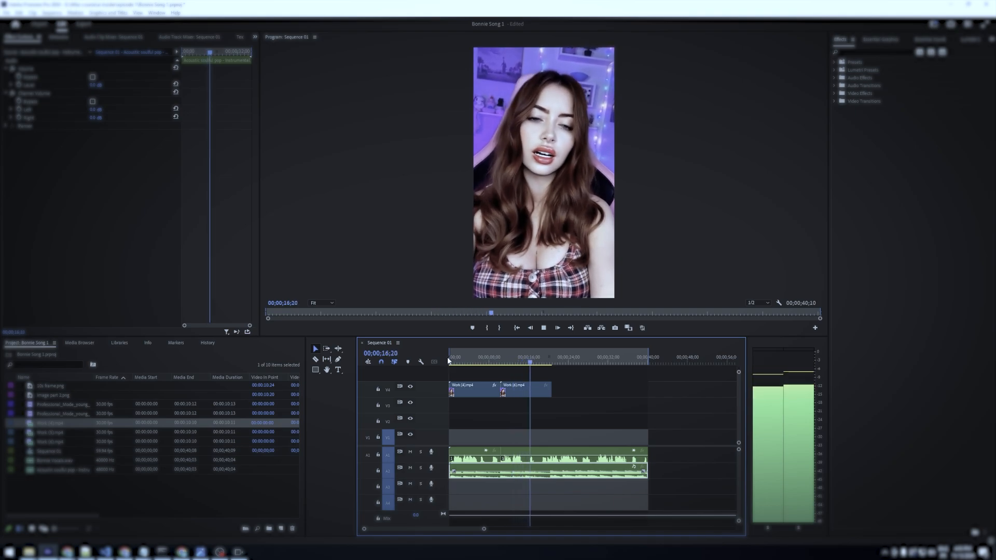
left_click(542, 327)
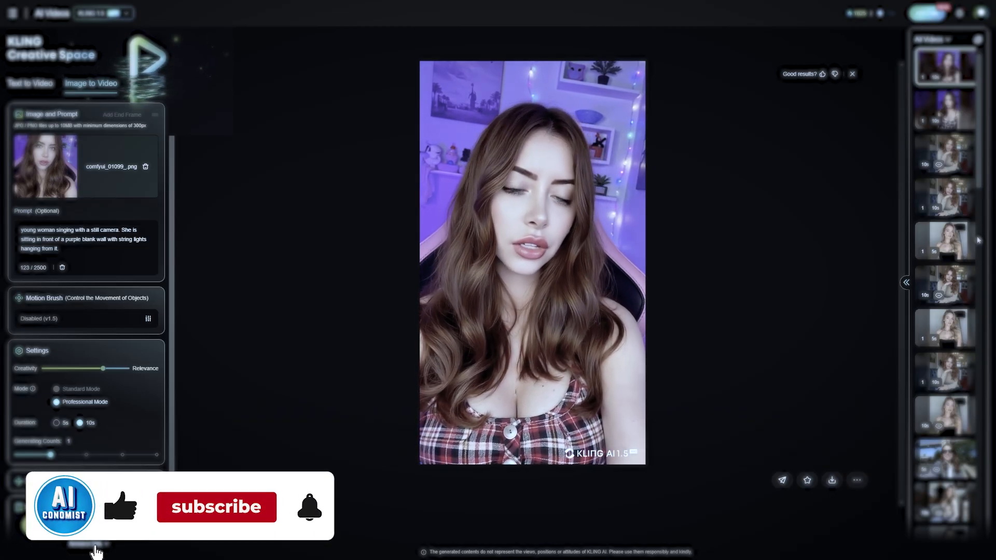
left_click(216, 507)
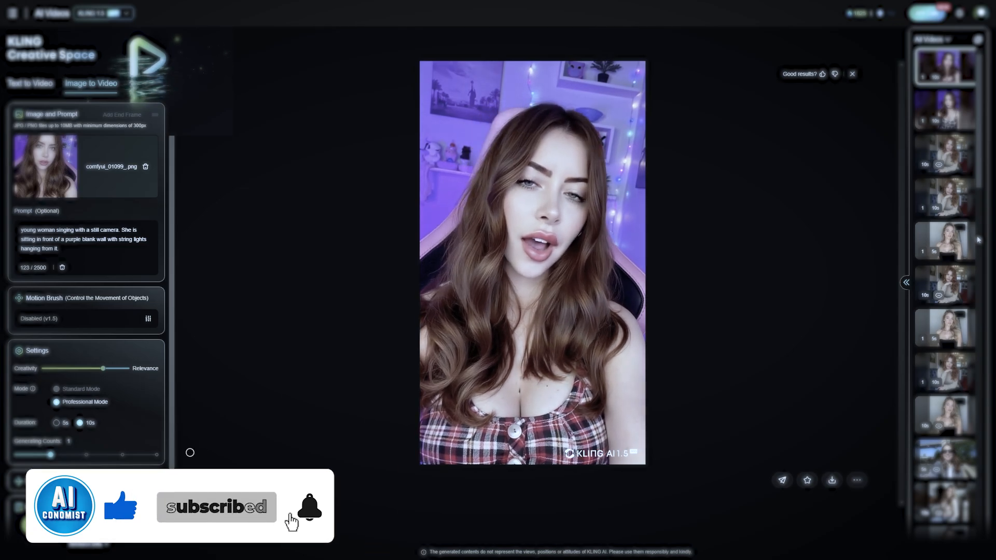